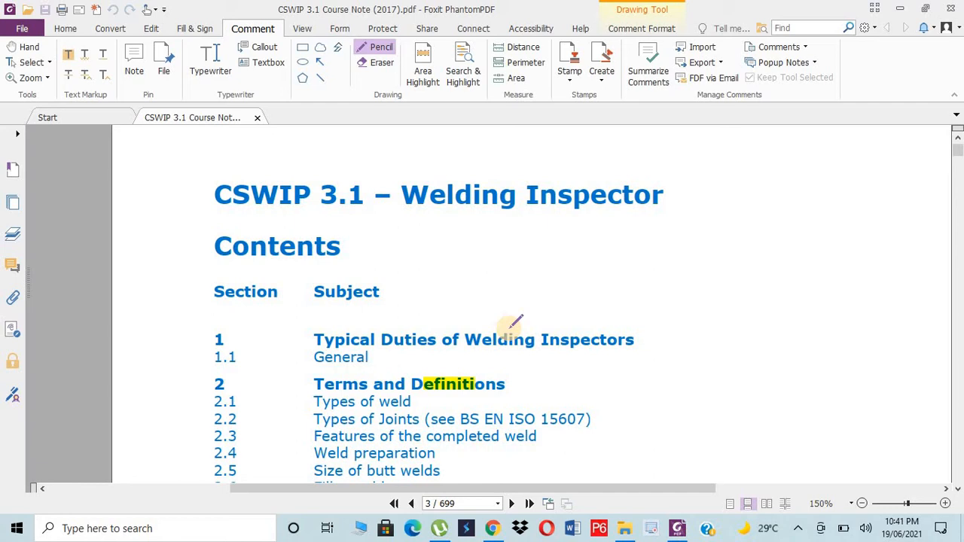
mouse_move(379, 232)
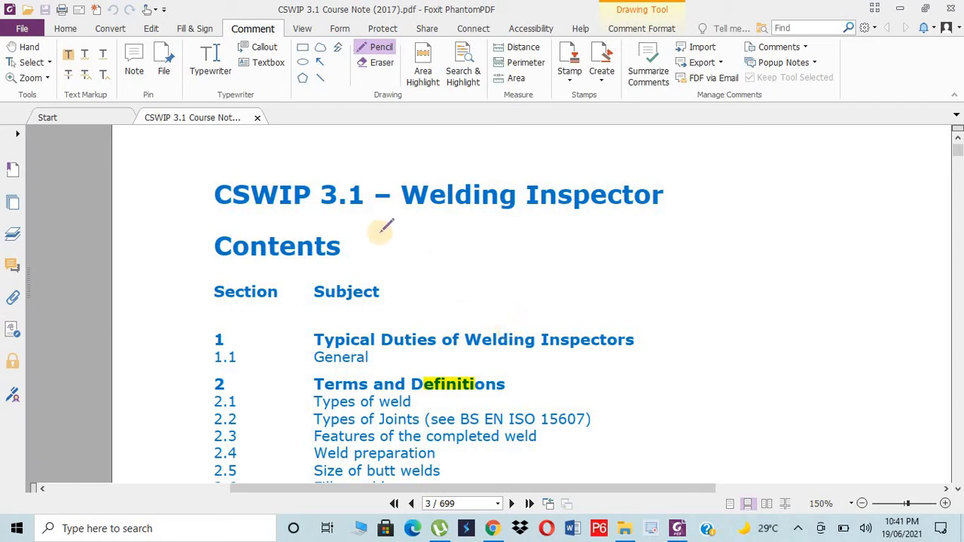
mouse_move(301, 211)
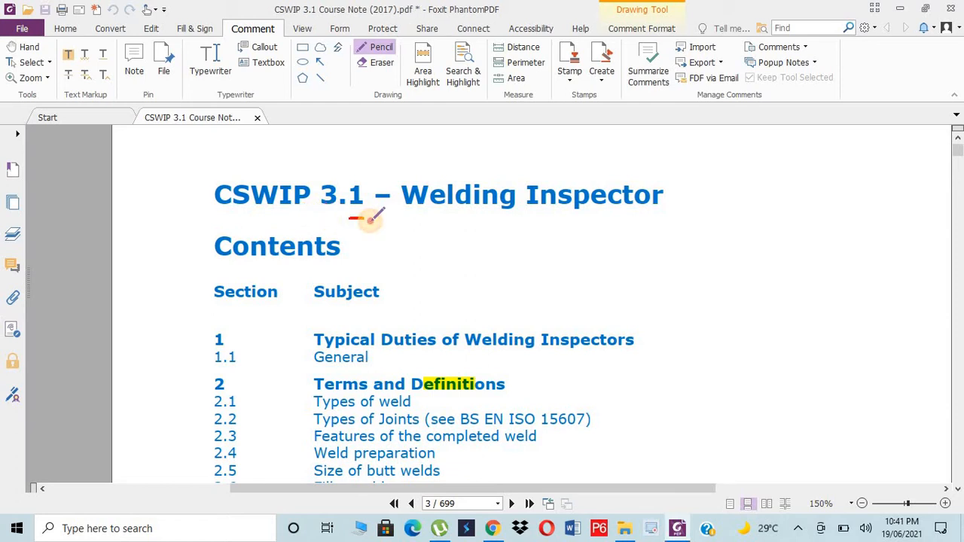
Draw a red freehand circle around 3.1 in the course note title.
drag(316, 188, 369, 219)
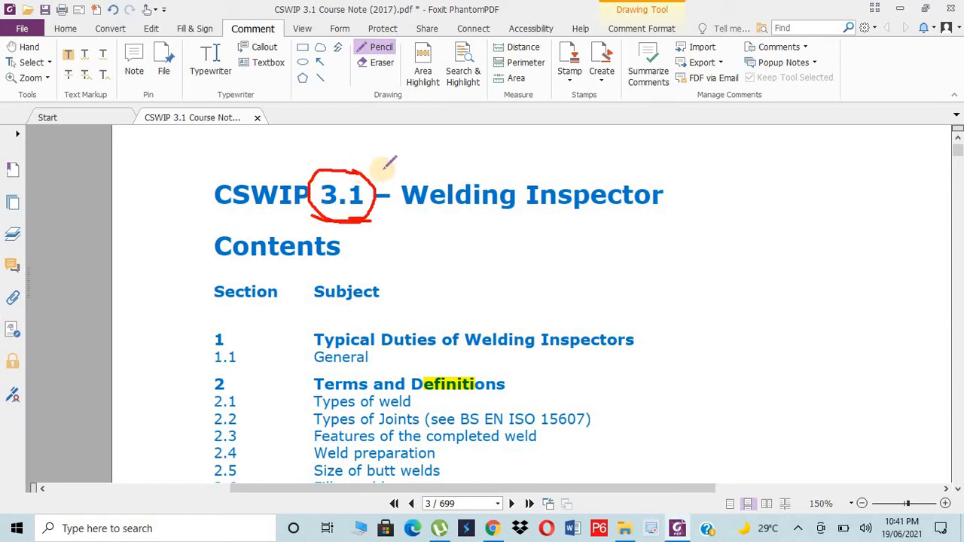
mouse_move(425, 151)
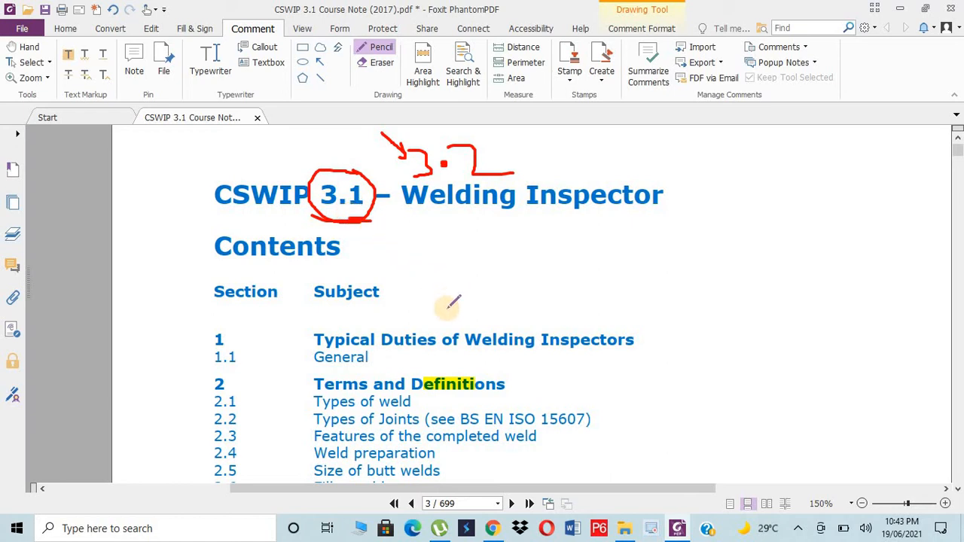
mouse_move(451, 309)
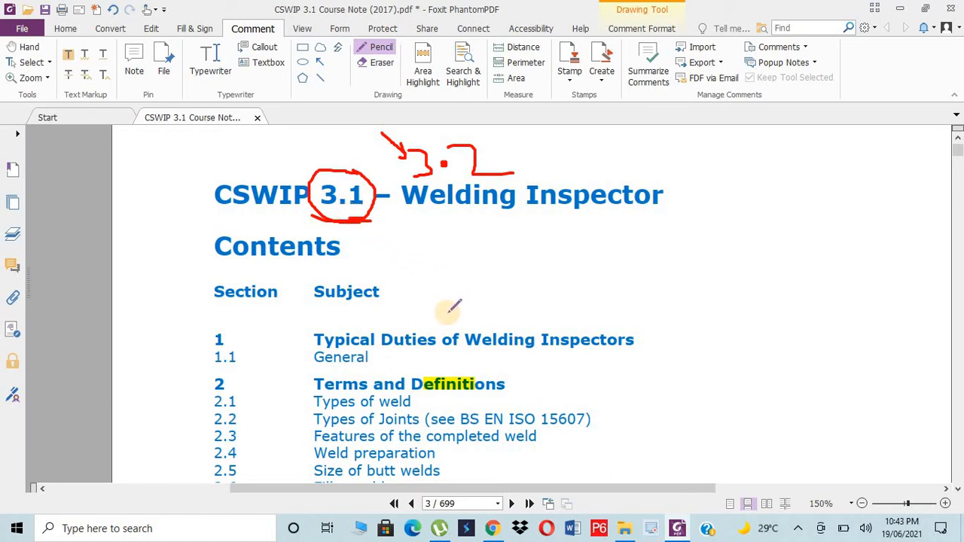
mouse_move(410, 257)
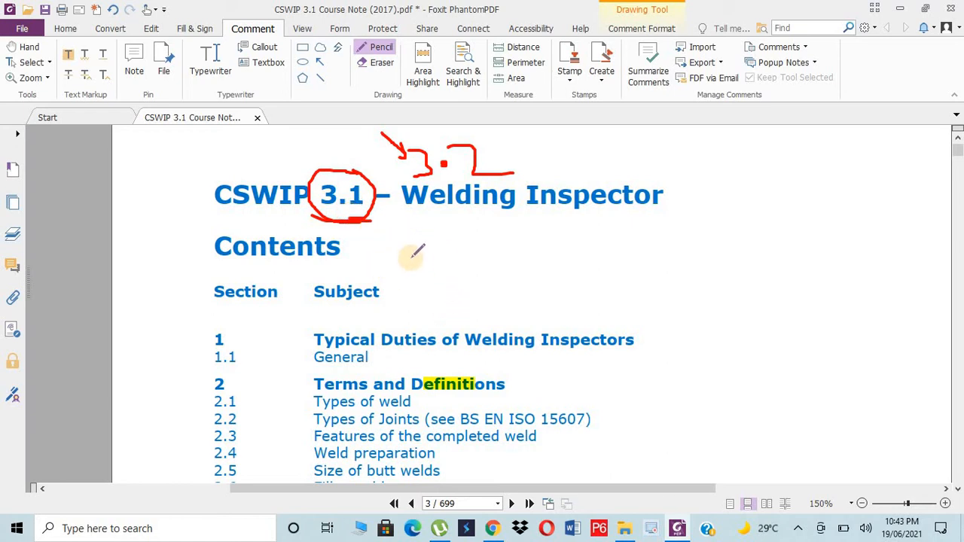
Underline Duties of Welding and tick the Terms and Definitions heading in red.
scroll(down, 3)
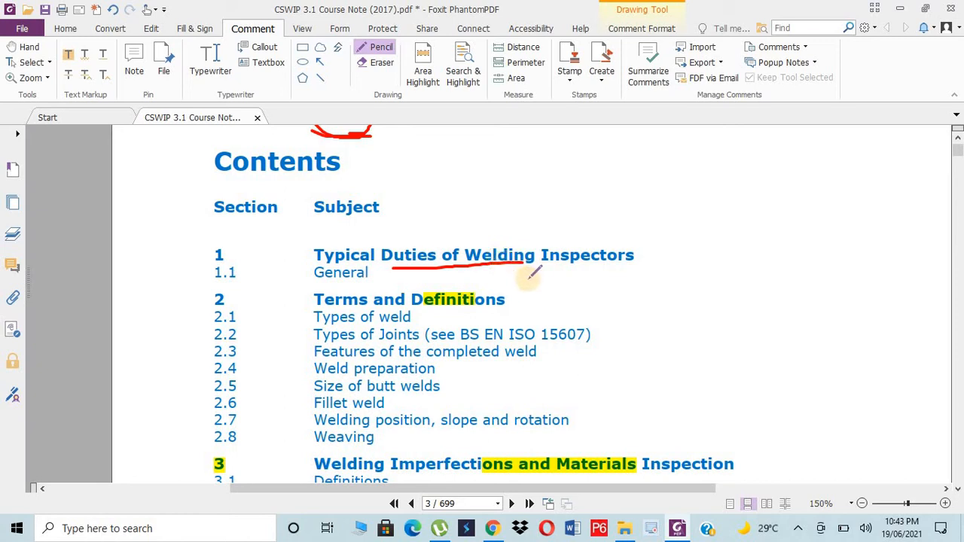
drag(519, 299, 560, 286)
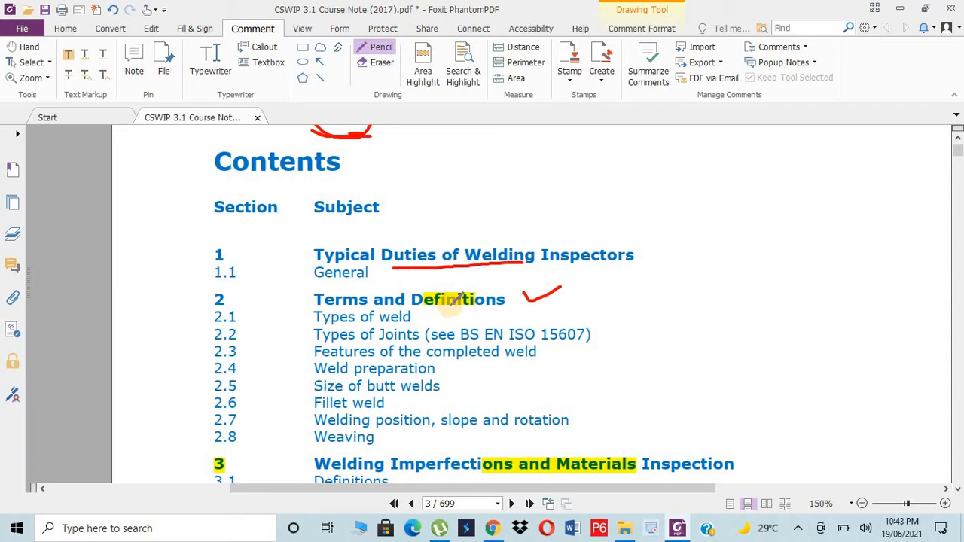
drag(307, 309, 294, 369)
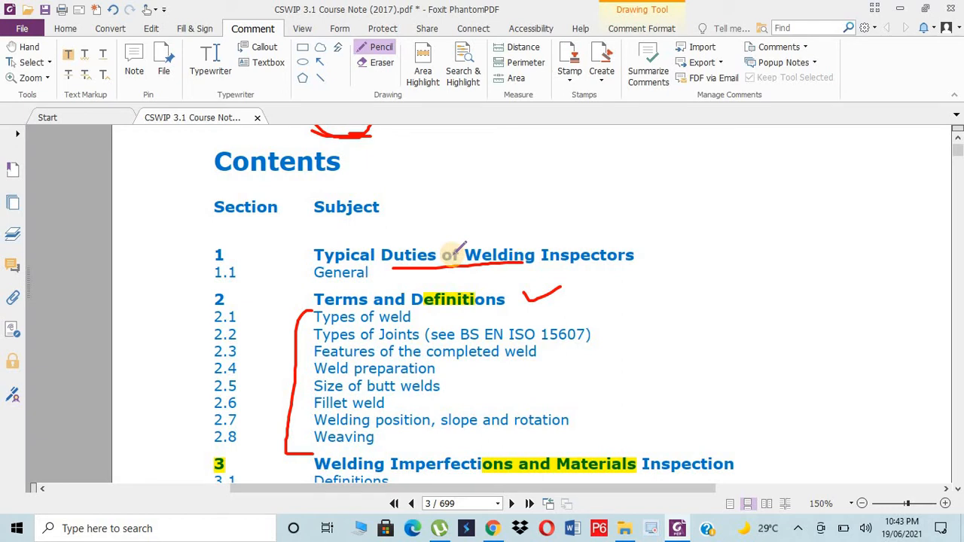
Loop a red underline beneath the section 3 heading and draw an arrow up into the margin.
scroll(down, 3)
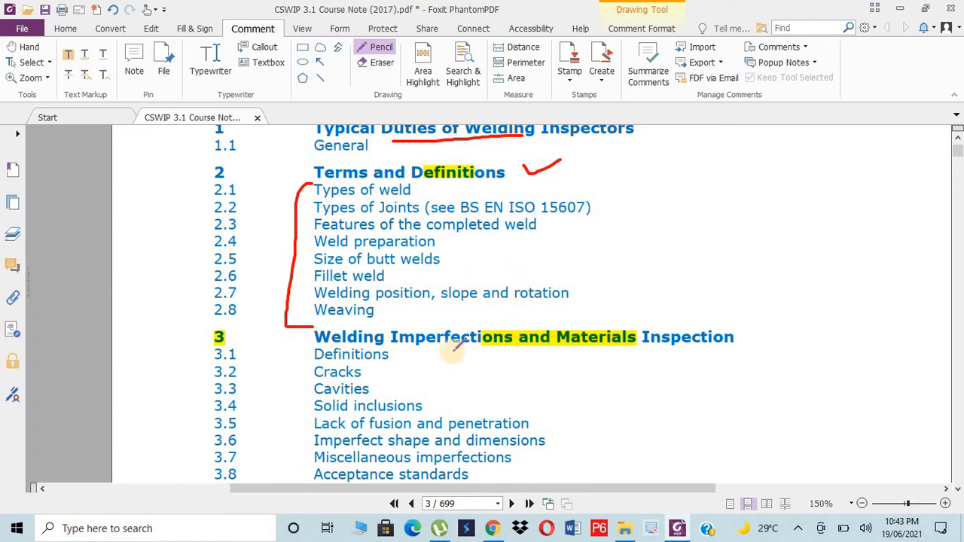
drag(452, 350, 595, 347)
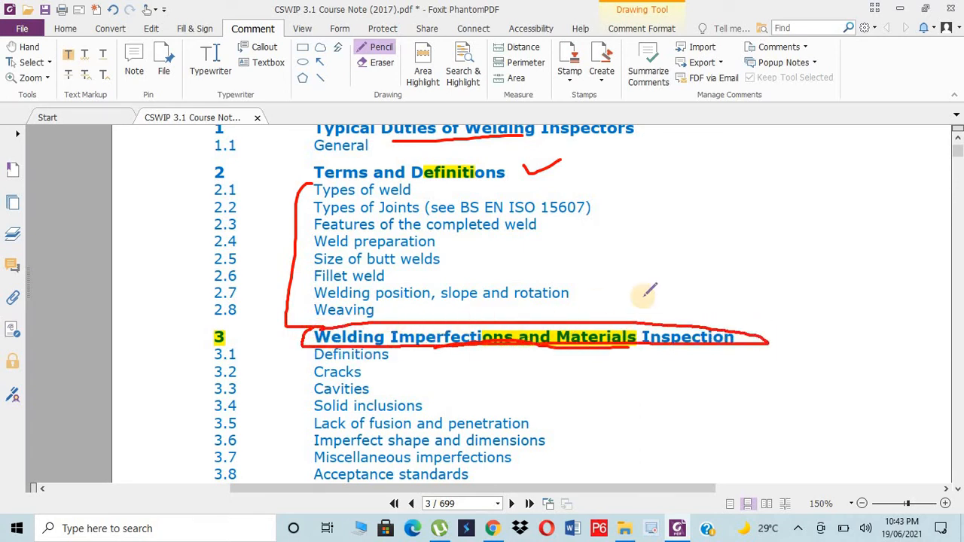
drag(648, 312, 705, 241)
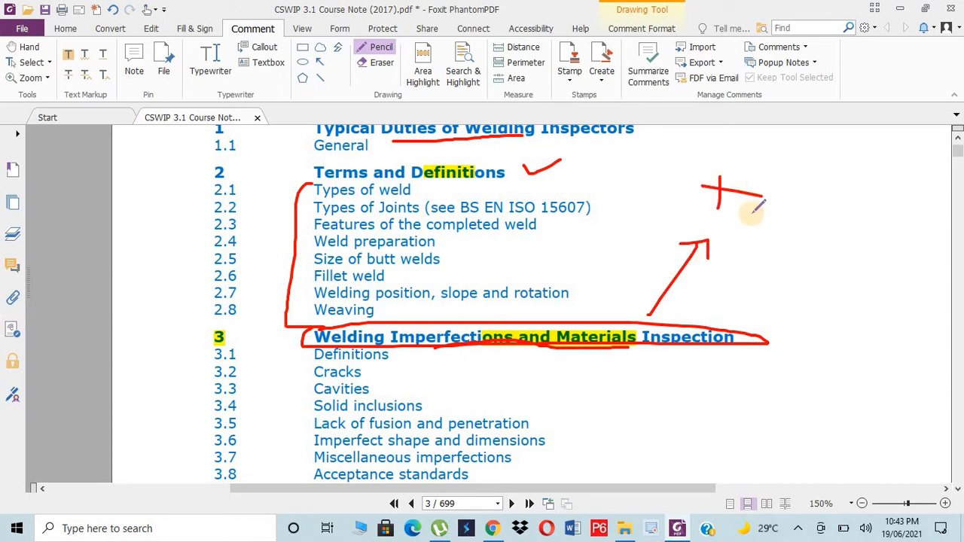
Handwrite an abbreviation note in the right margin beside the arrow.
drag(724, 219, 822, 184)
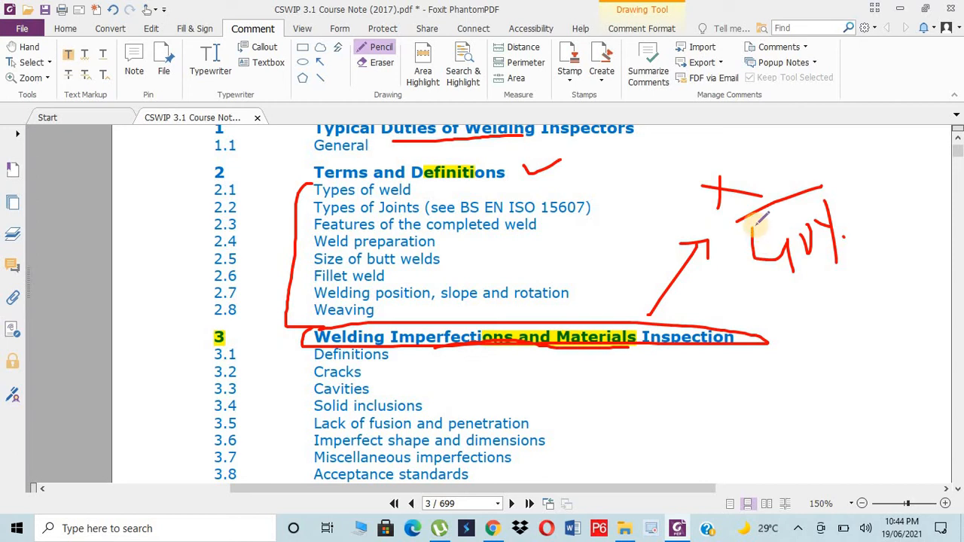
mouse_move(771, 294)
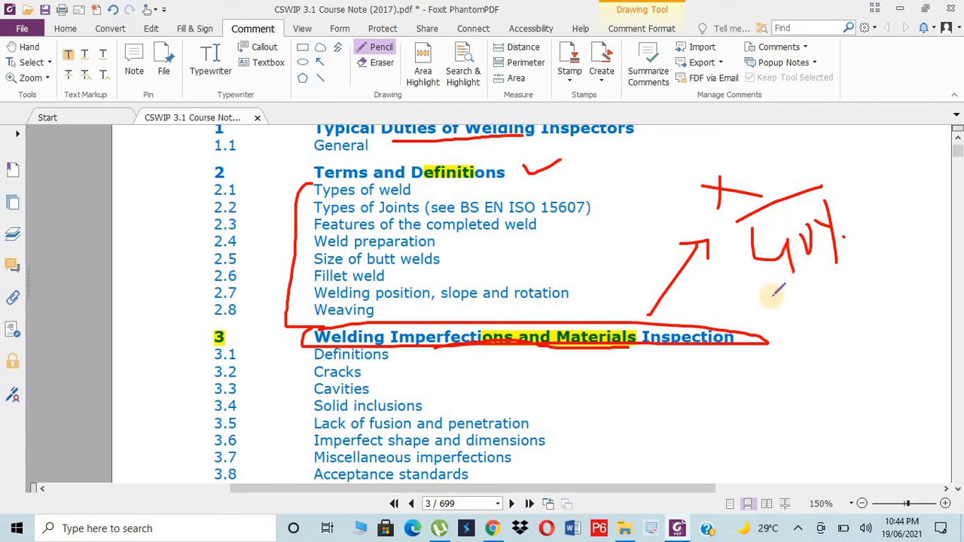
drag(771, 301, 897, 168)
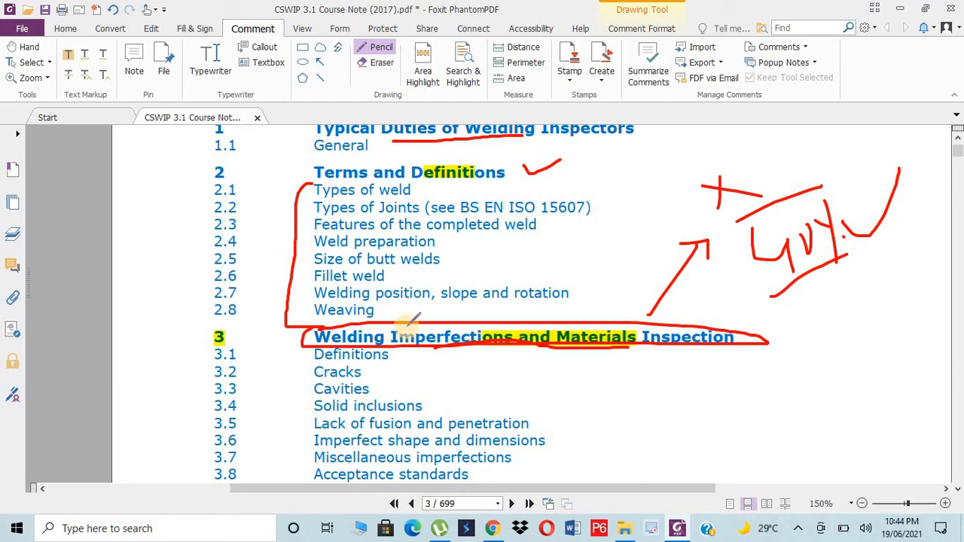
scroll(down, 3)
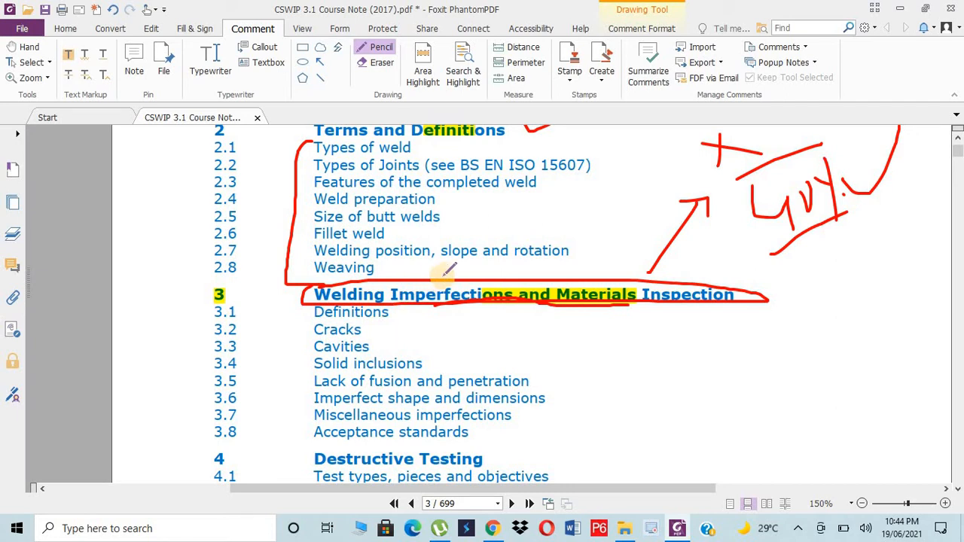
Draw a red arrow from Destructive Testing toward the right margin.
scroll(down, 3)
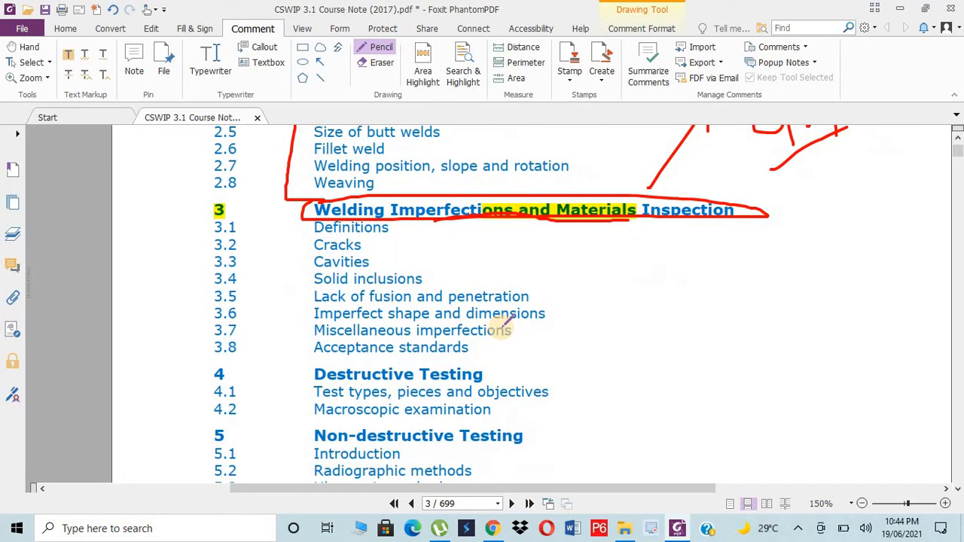
mouse_move(603, 339)
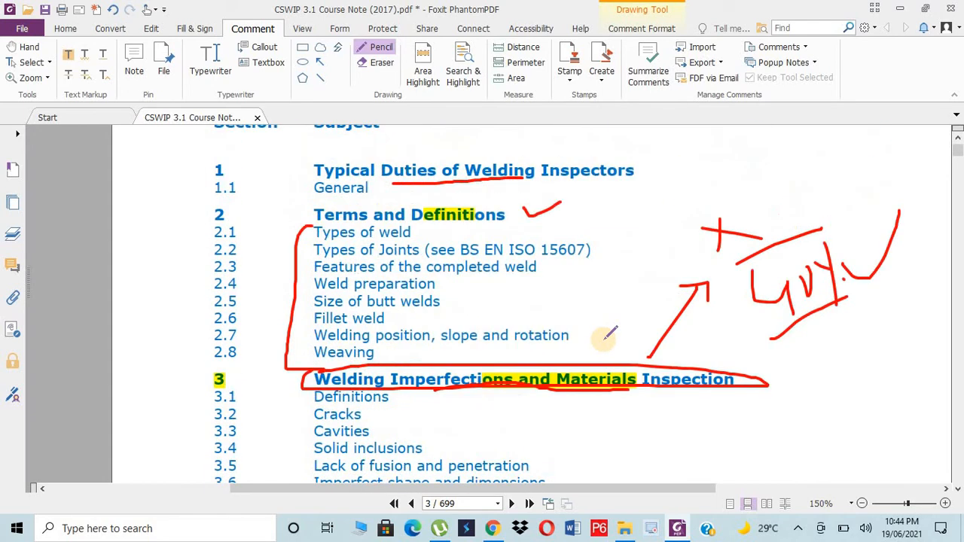
scroll(down, 3)
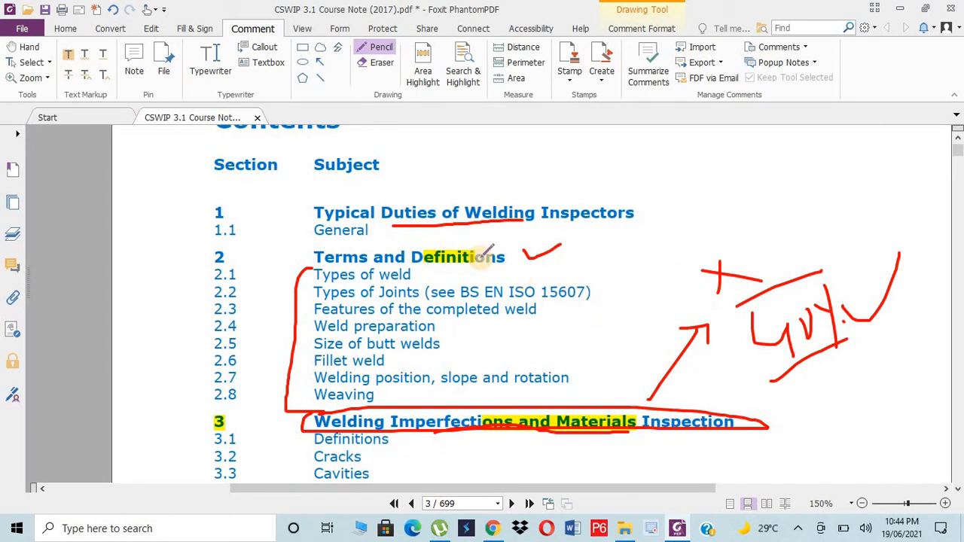
scroll(down, 3)
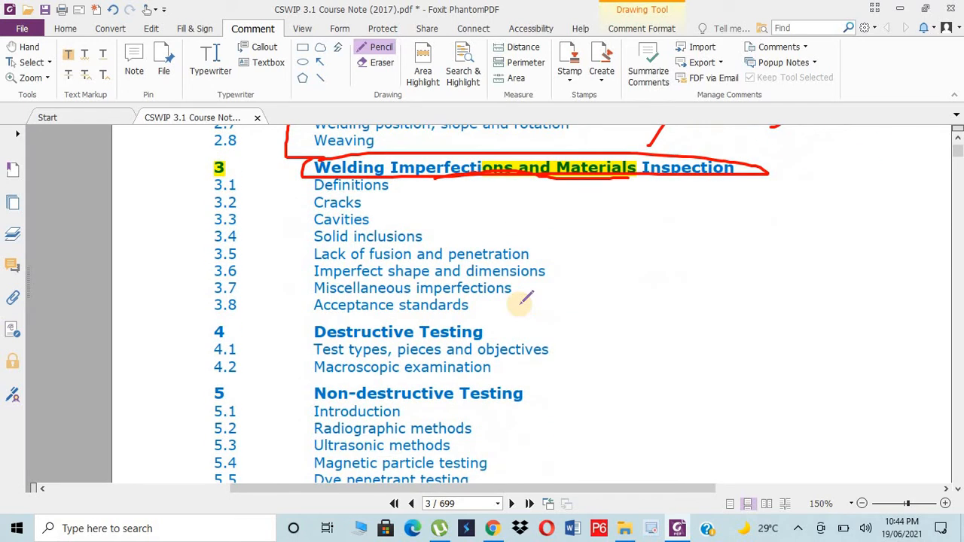
scroll(down, 3)
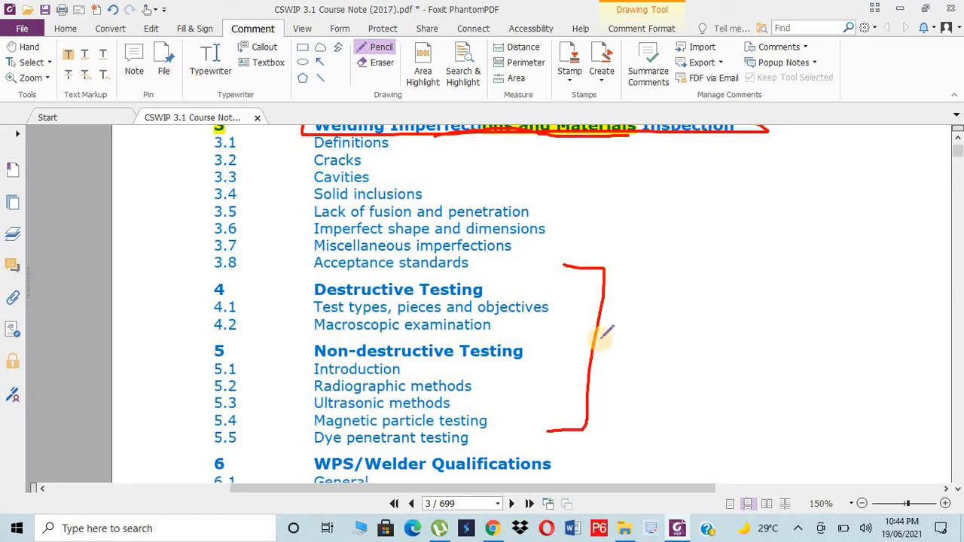
mouse_move(615, 259)
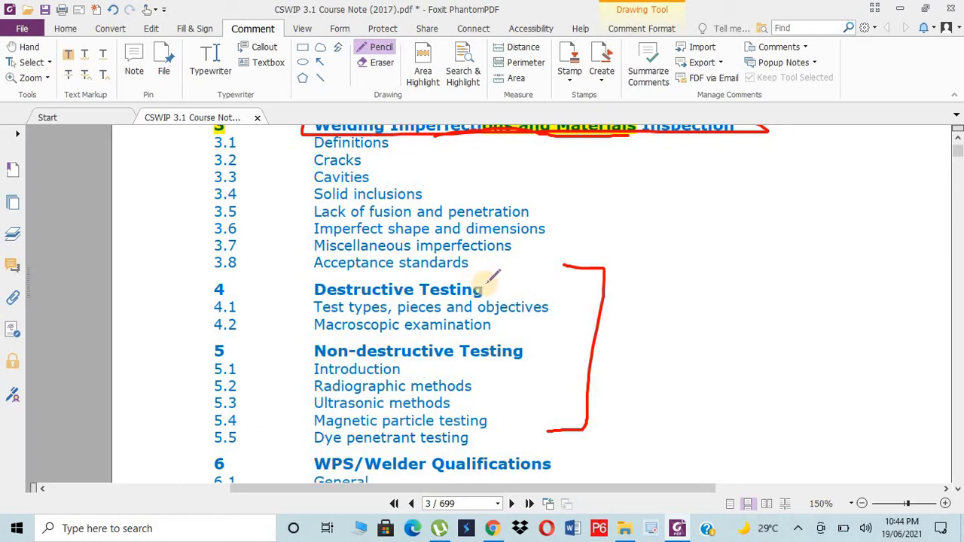
drag(485, 286, 663, 244)
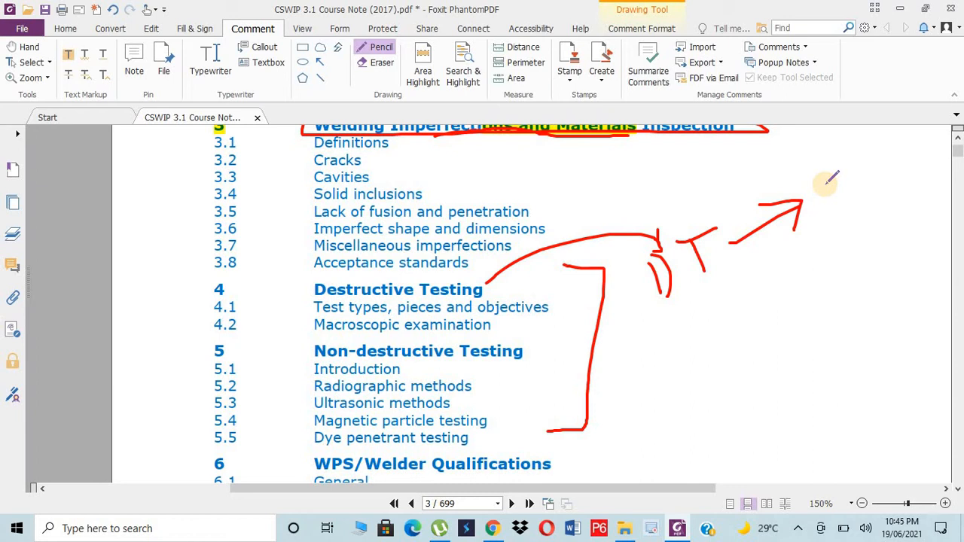
Underline Non-destructive Testing and handwrite testing-method abbreviations beside the bracket.
scroll(down, 3)
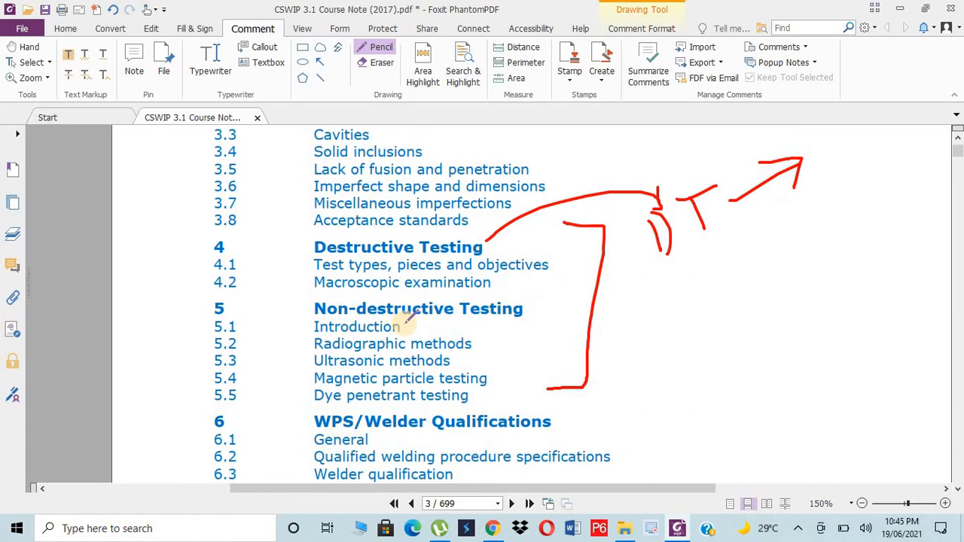
drag(422, 322, 501, 322)
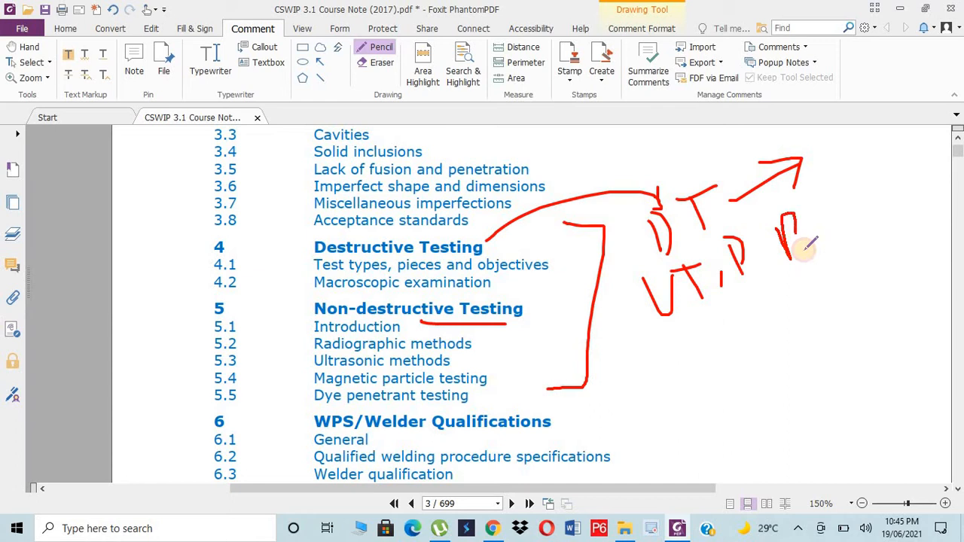
drag(783, 218, 829, 249)
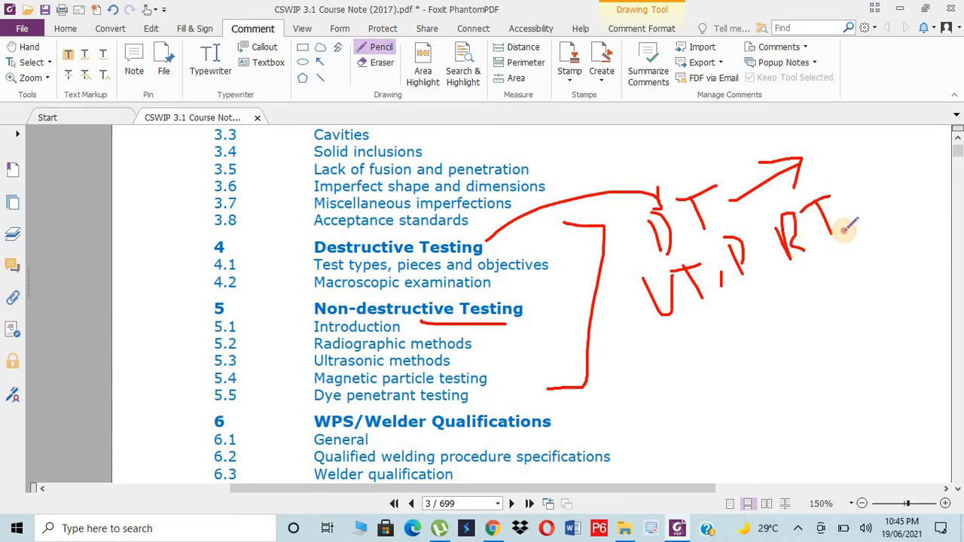
drag(844, 229, 660, 322)
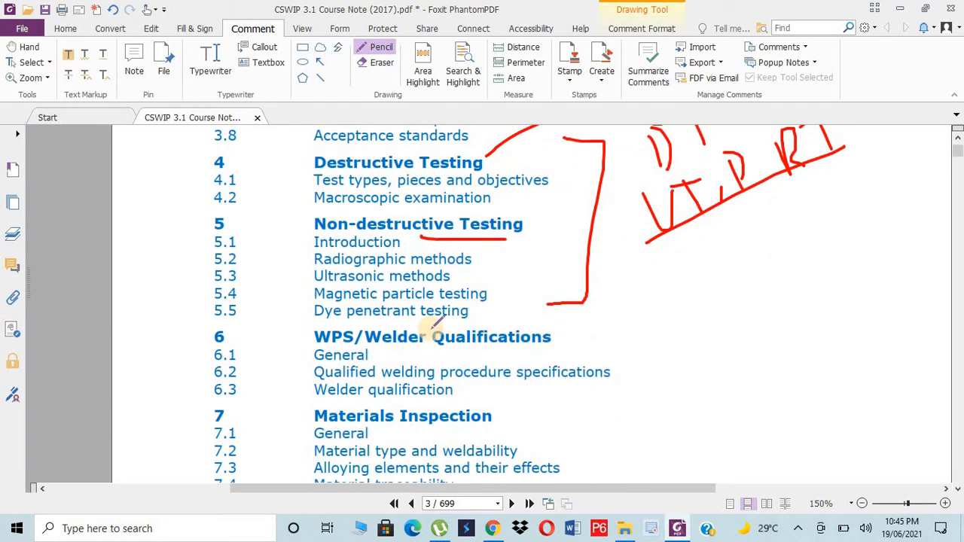
Underline the WPS/Welder Qualifications heading and draw a boxed sketch in the right margin.
drag(380, 354, 550, 348)
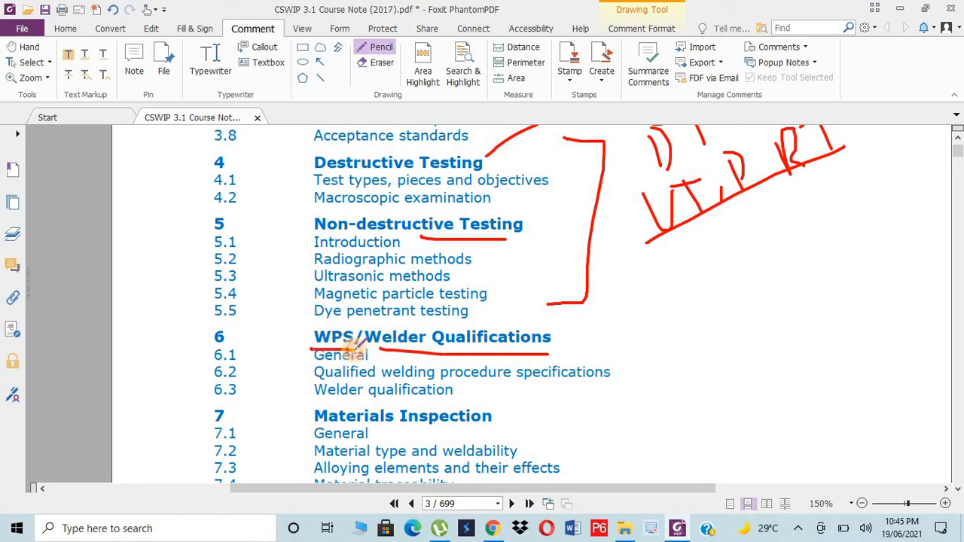
mouse_move(756, 253)
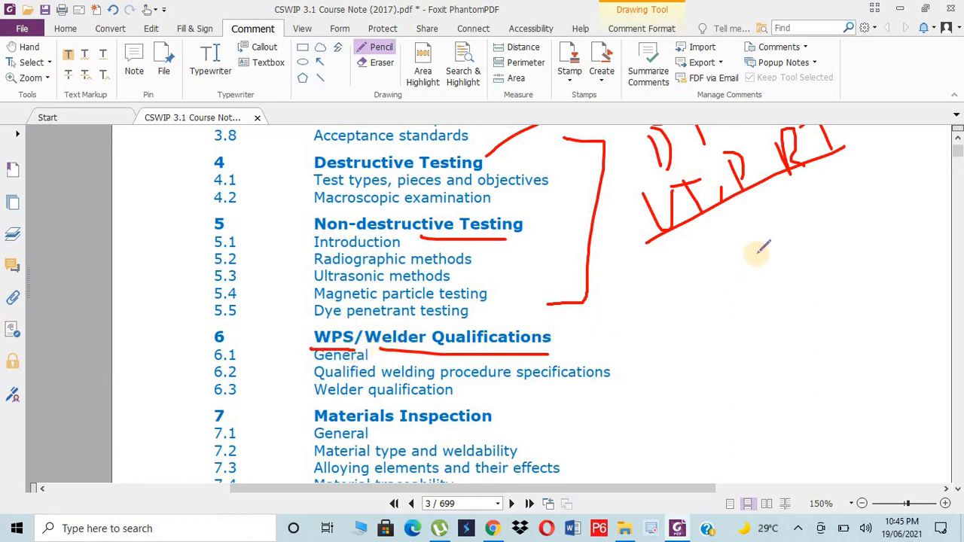
drag(756, 253, 693, 391)
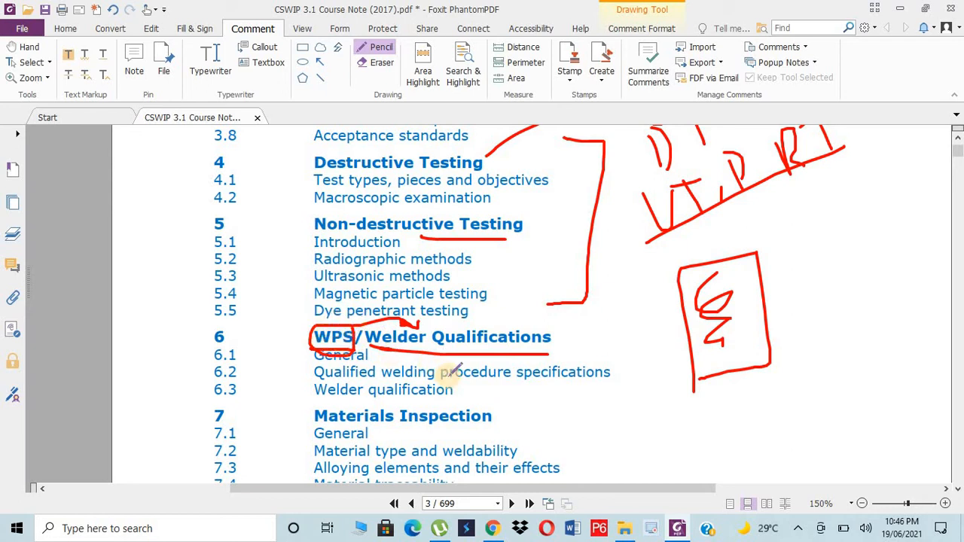
Handwrite AWS beside Codes and Standards and add to the sketch there.
scroll(down, 3)
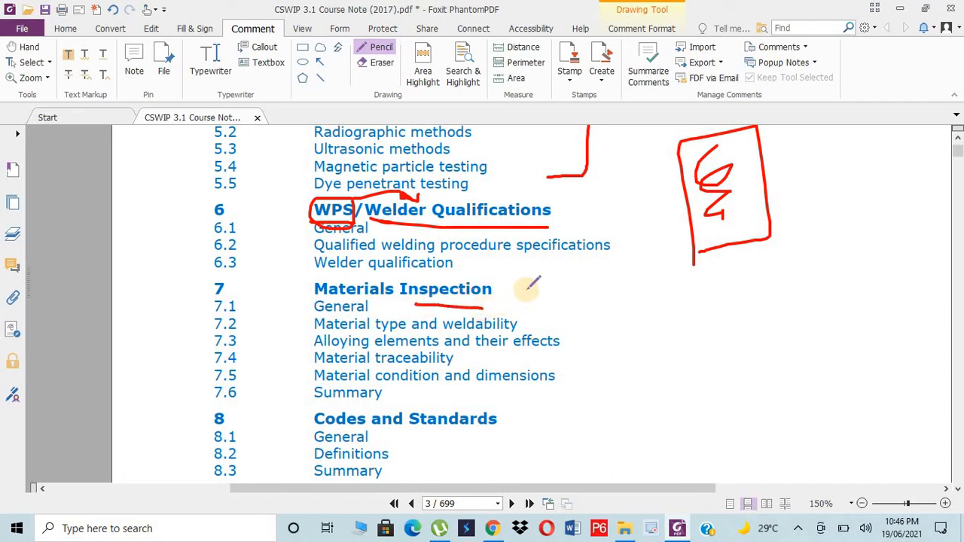
scroll(down, 3)
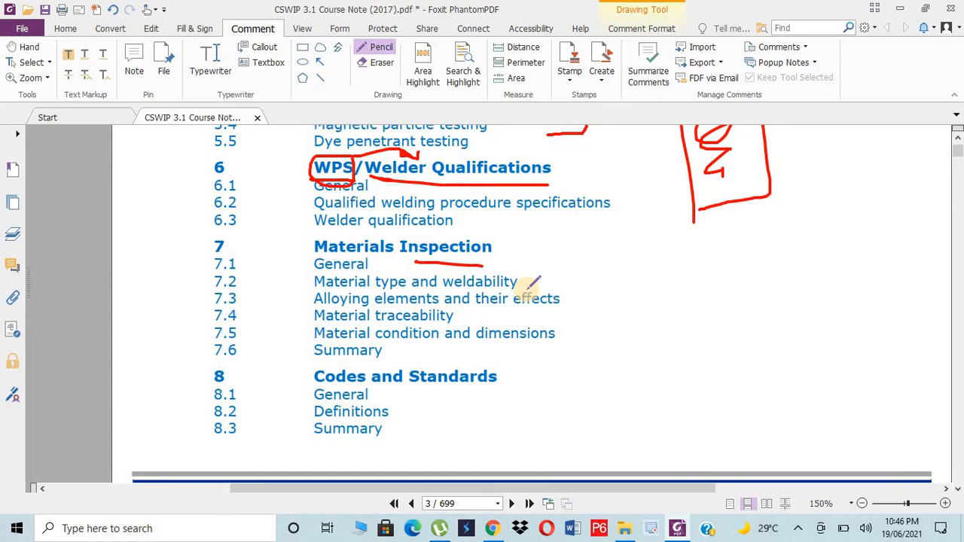
mouse_move(570, 253)
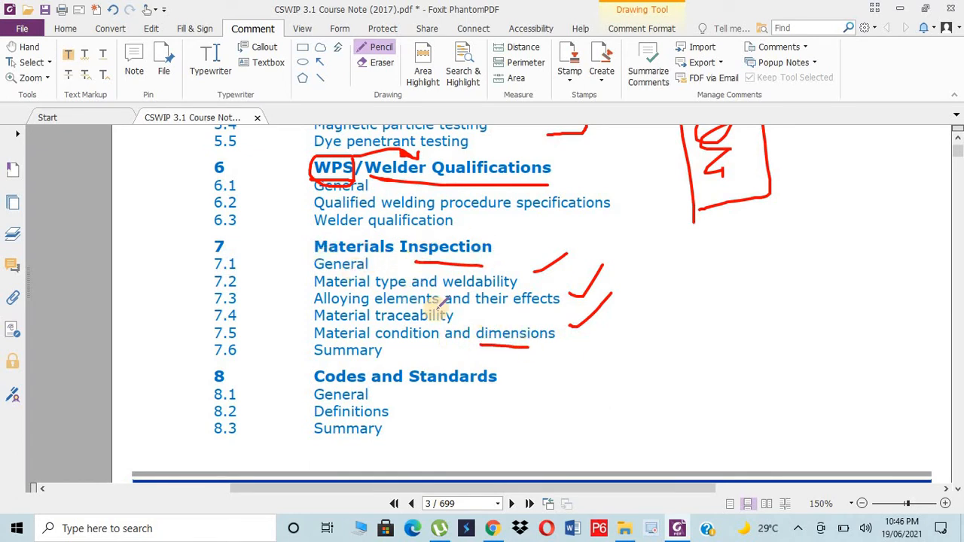
scroll(down, 3)
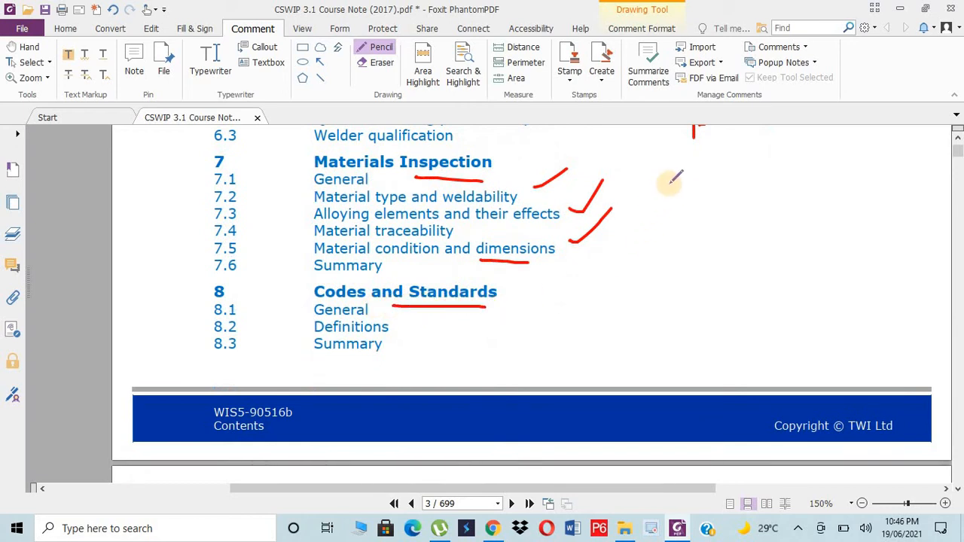
drag(670, 180, 675, 285)
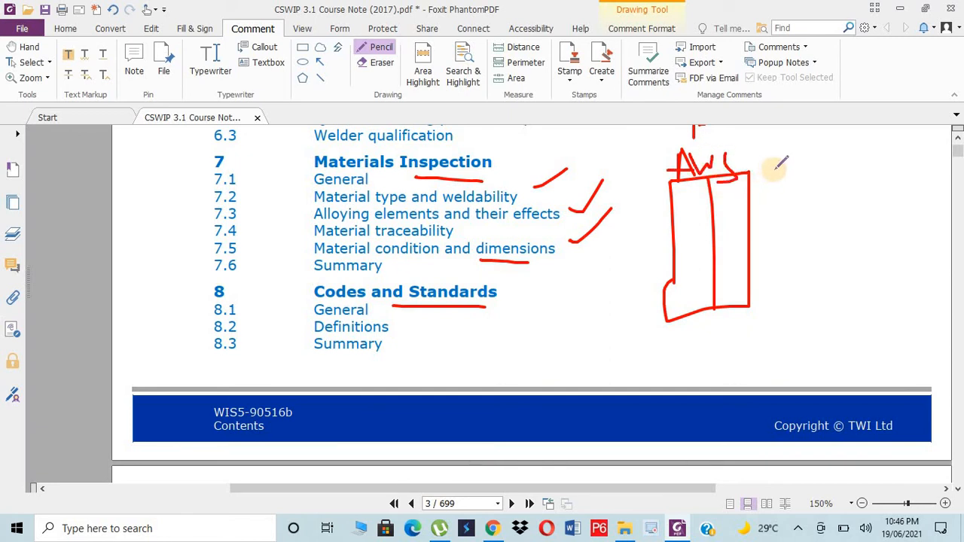
mouse_move(776, 143)
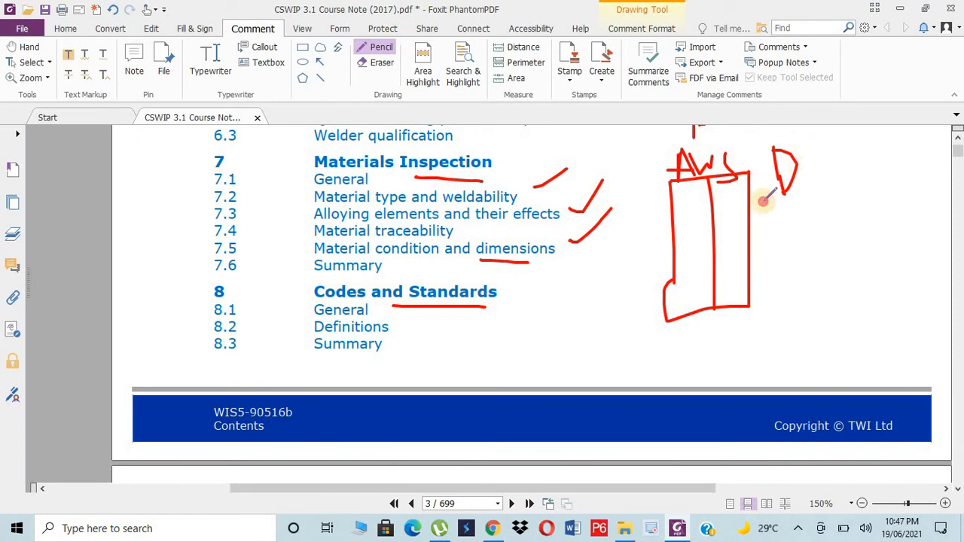
drag(765, 199, 812, 242)
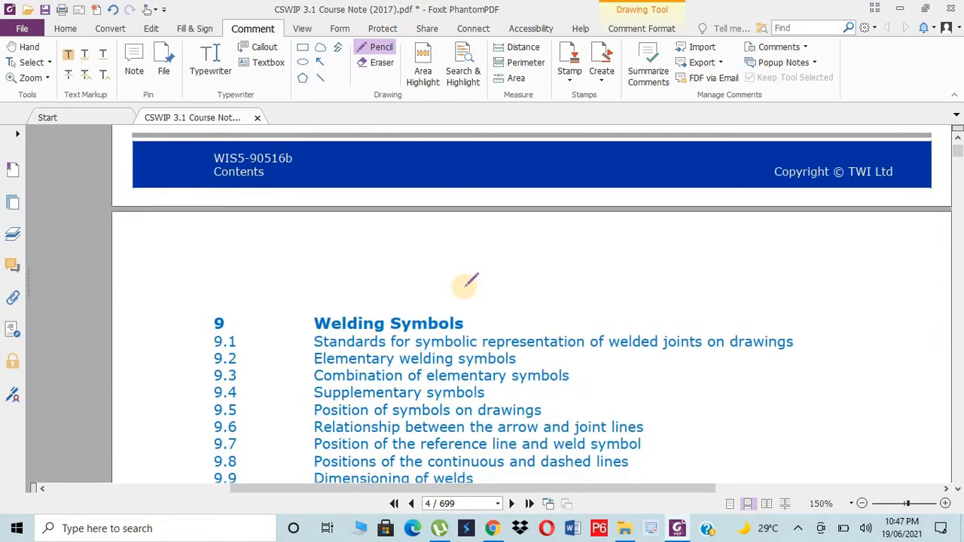
mouse_move(675, 273)
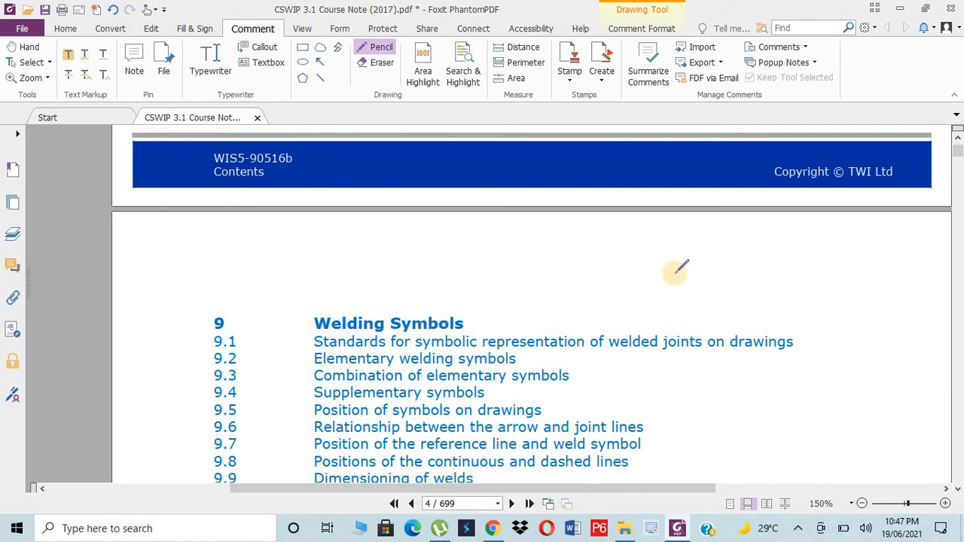
Tick and underline the Welding Symbols heading in red.
scroll(down, 3)
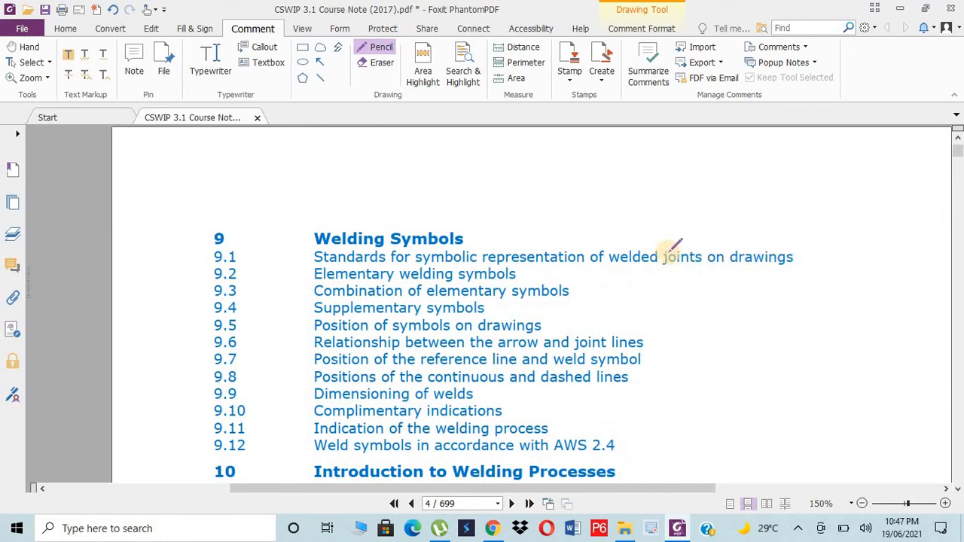
drag(670, 248, 542, 223)
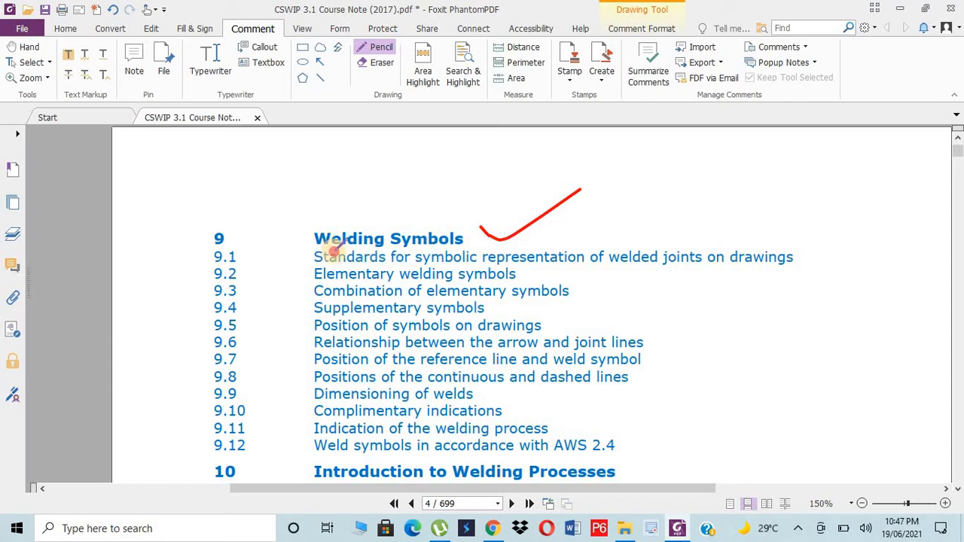
drag(313, 249, 484, 248)
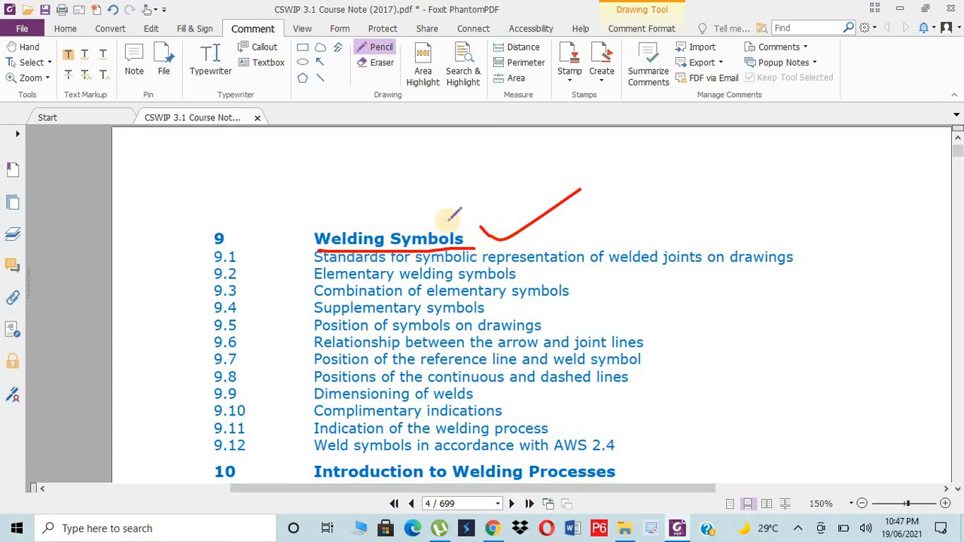
mouse_move(690, 183)
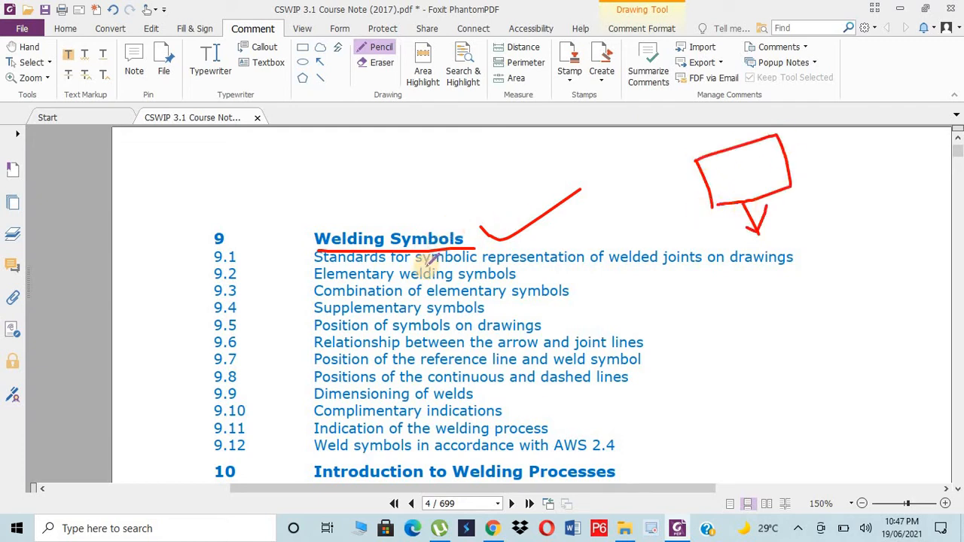
mouse_move(588, 331)
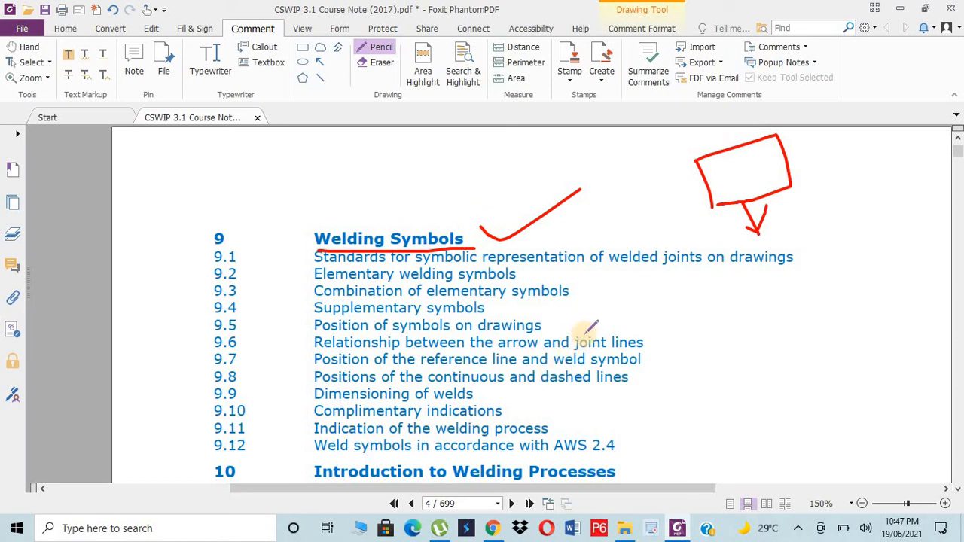
scroll(down, 3)
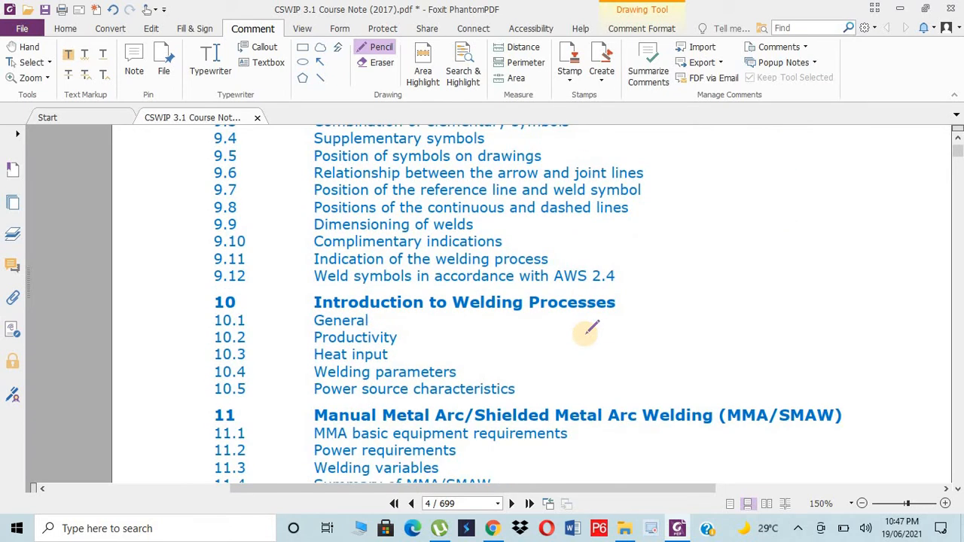
mouse_move(690, 305)
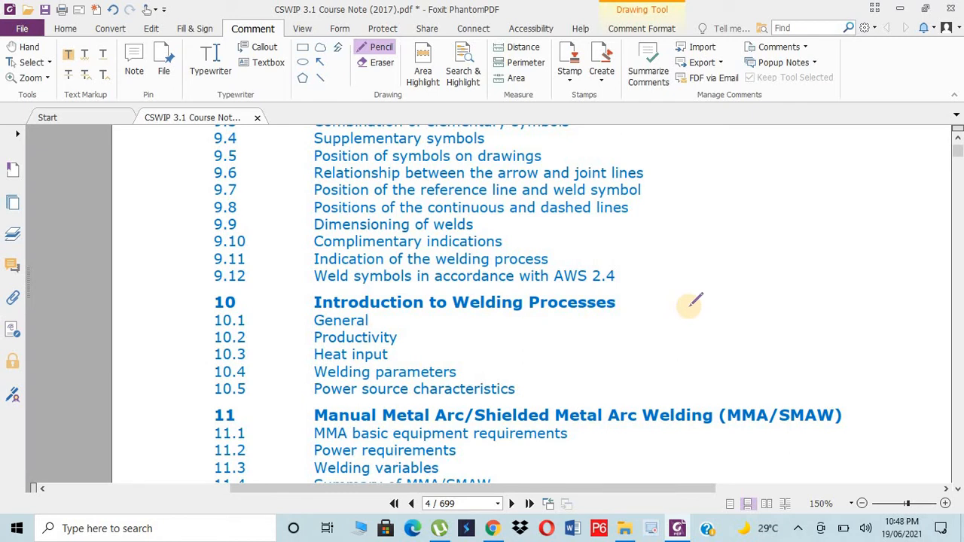
scroll(down, 3)
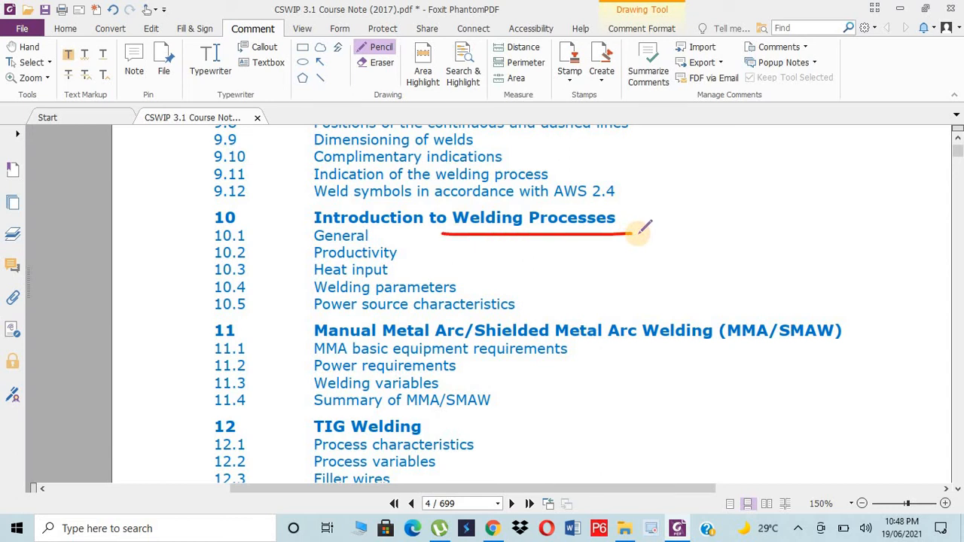
Bracket the MMA and TIG Welding chapters and handwrite an abbreviation above the MMA heading.
scroll(down, 3)
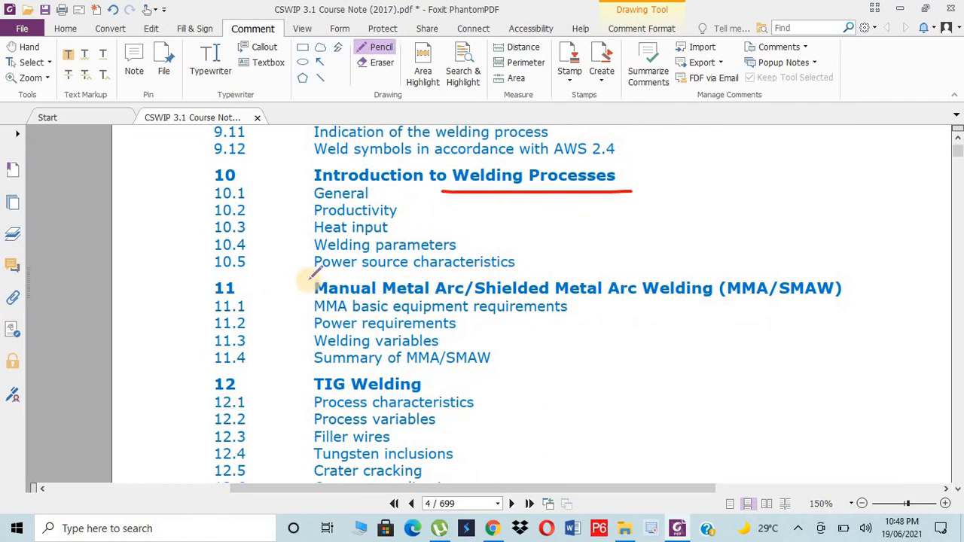
drag(304, 287, 305, 384)
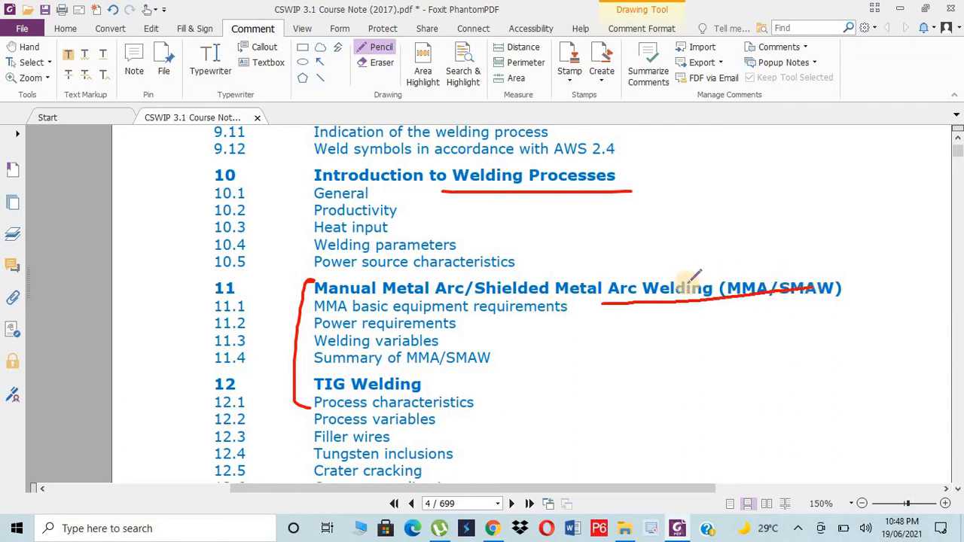
scroll(down, 3)
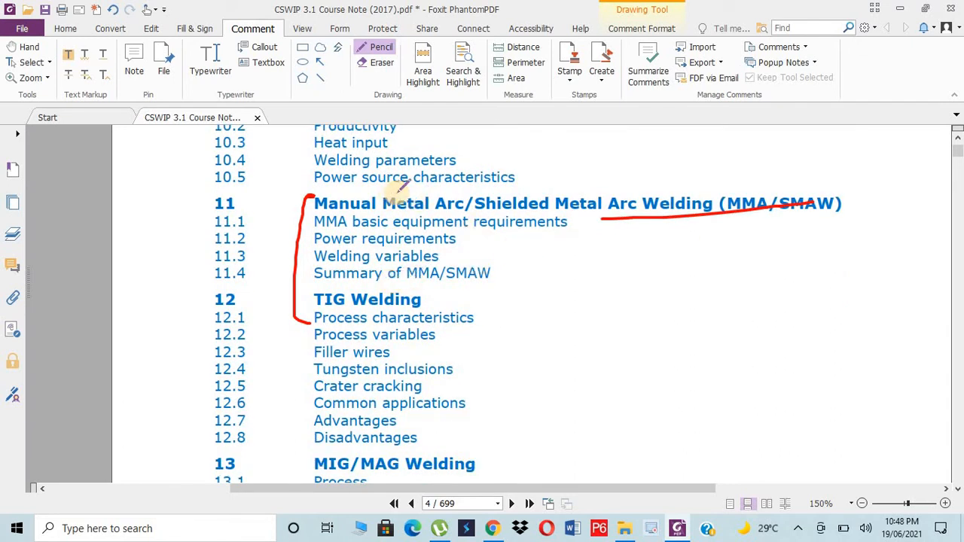
mouse_move(377, 211)
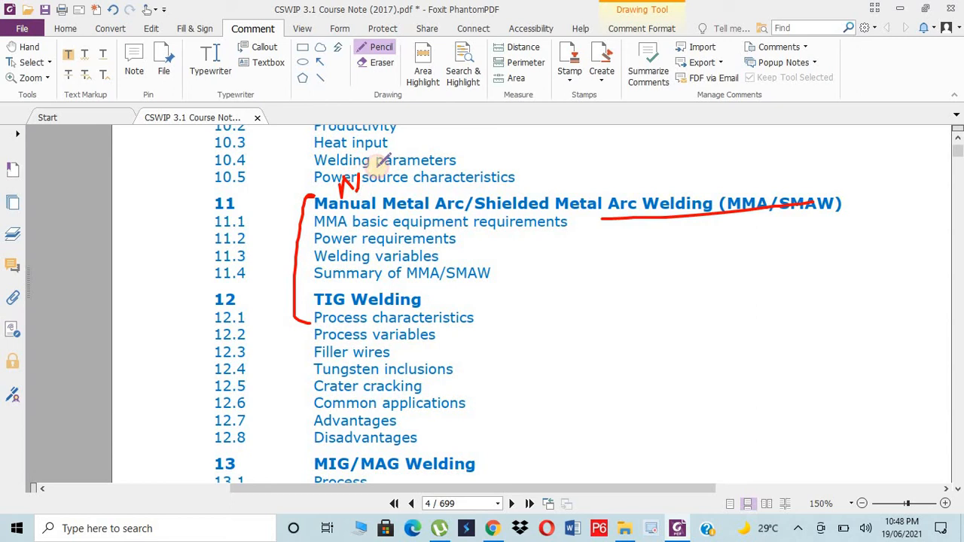
drag(347, 193, 482, 158)
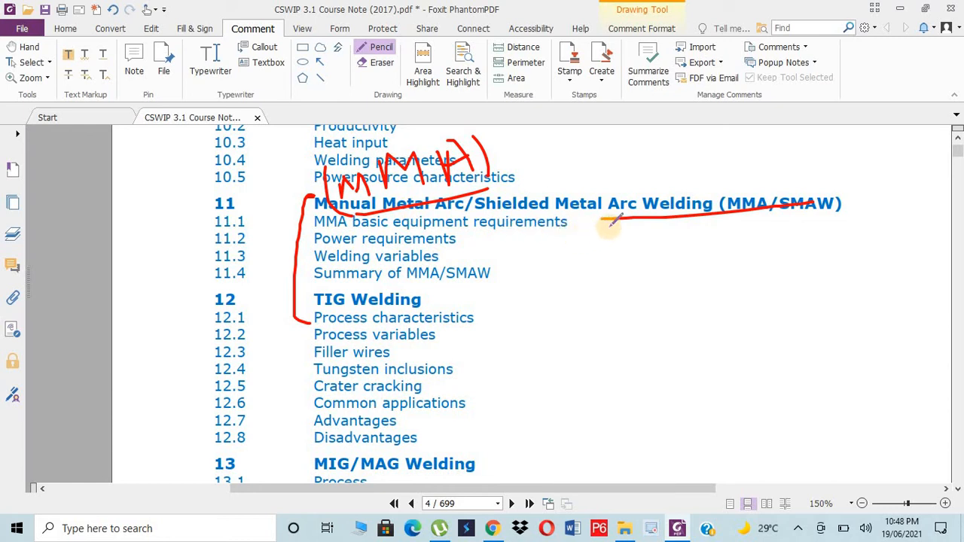
Underline TIG Welding and point a red arrow at it.
drag(615, 219, 784, 214)
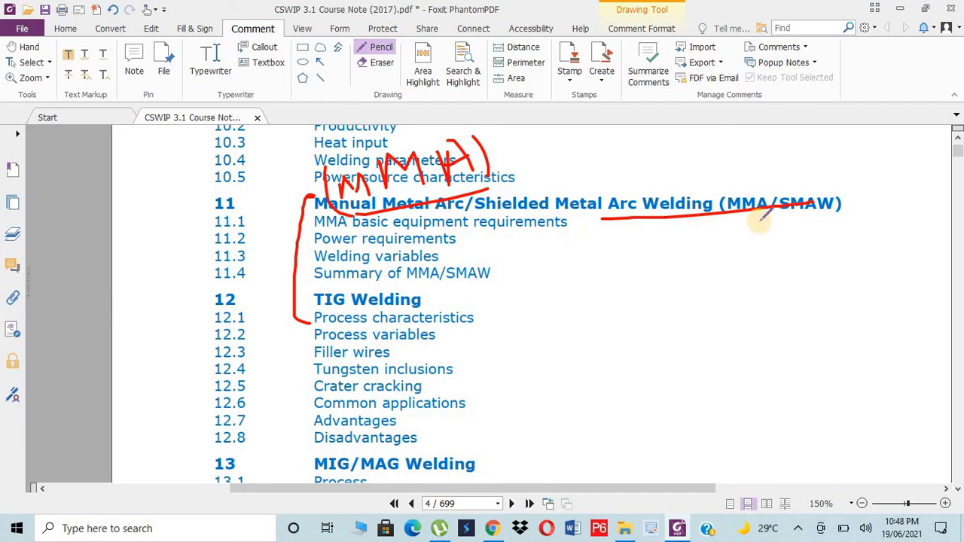
scroll(down, 3)
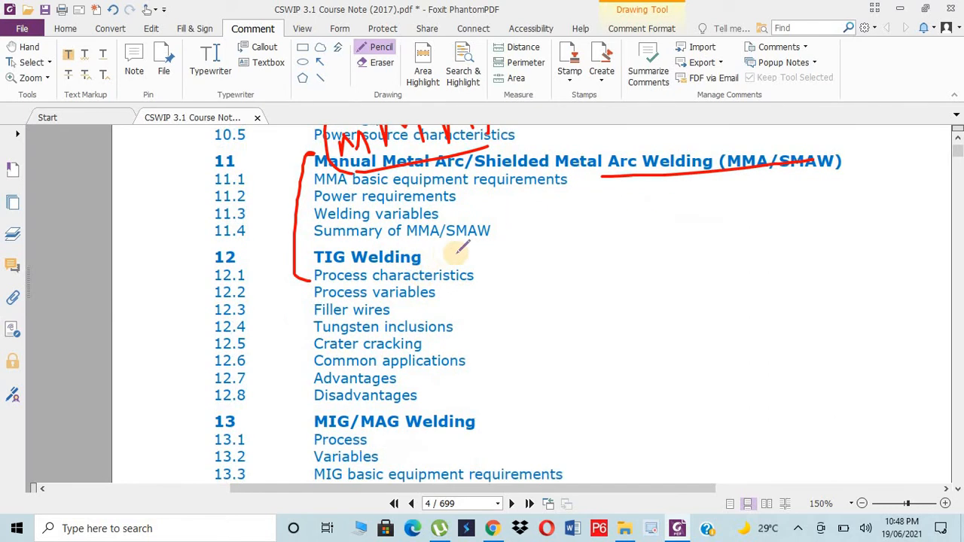
drag(467, 259, 528, 244)
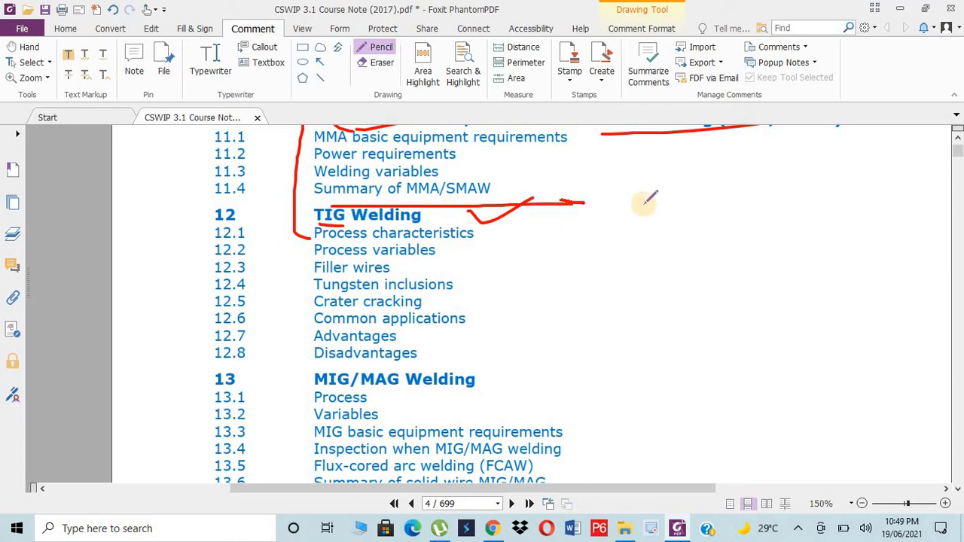
Sketch a red torch shape with surrounding and upward arrows beside TIG Welding.
drag(671, 203, 671, 162)
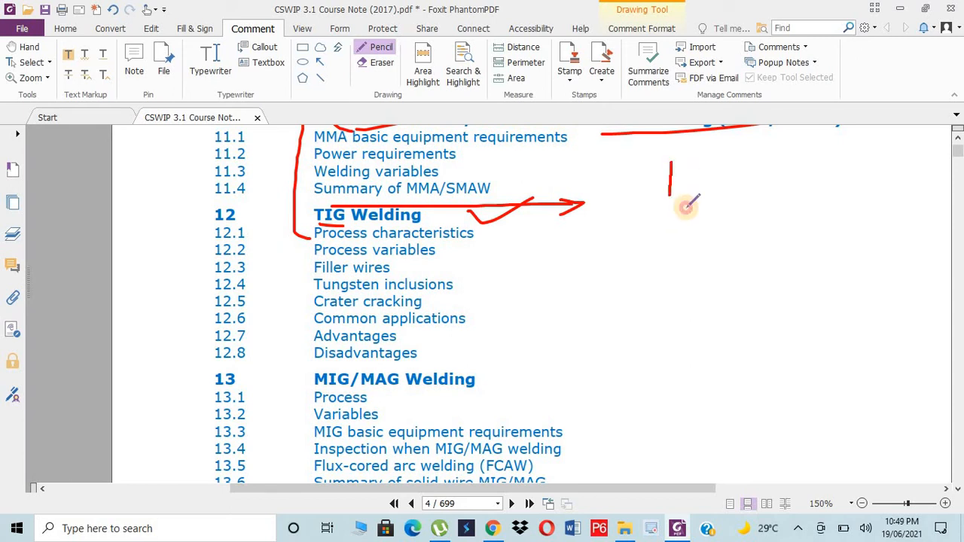
drag(670, 165, 663, 241)
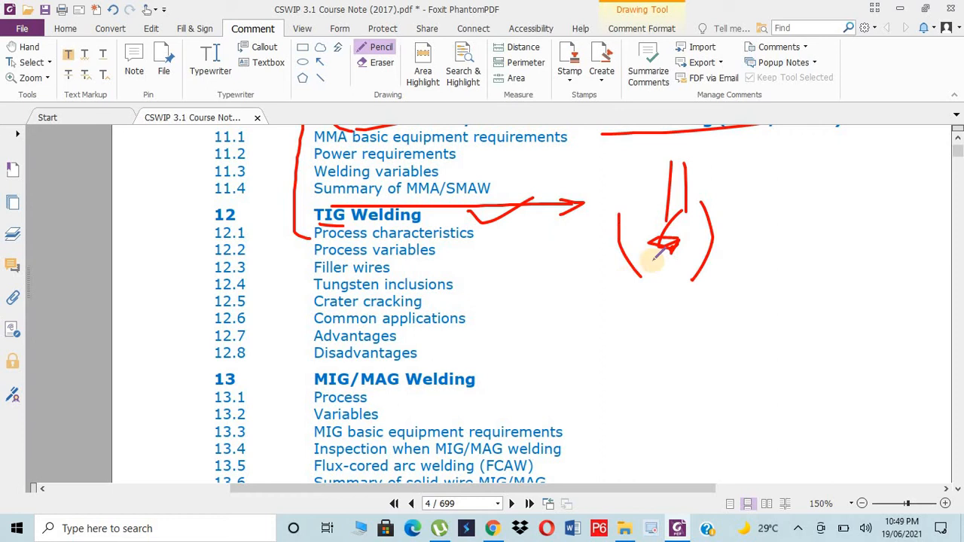
drag(648, 271, 723, 238)
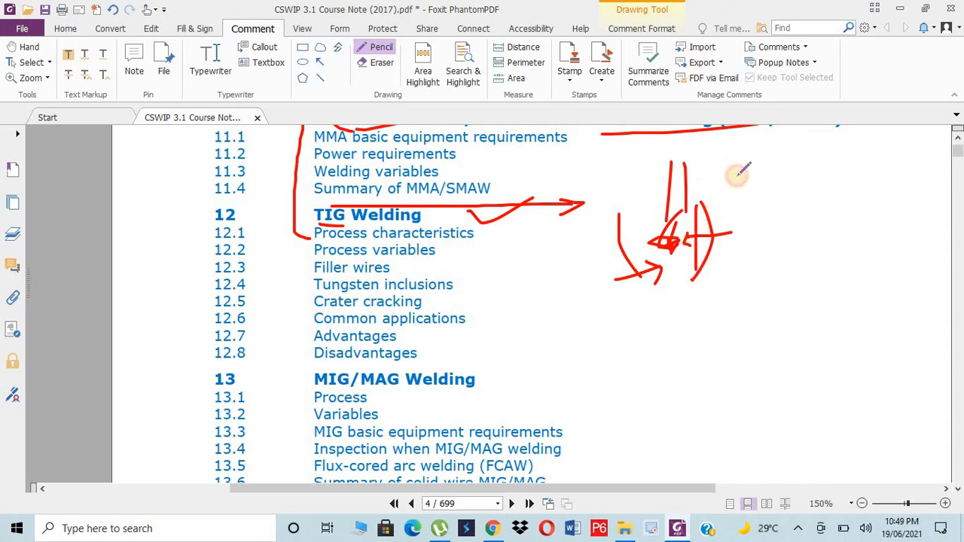
drag(693, 218, 741, 173)
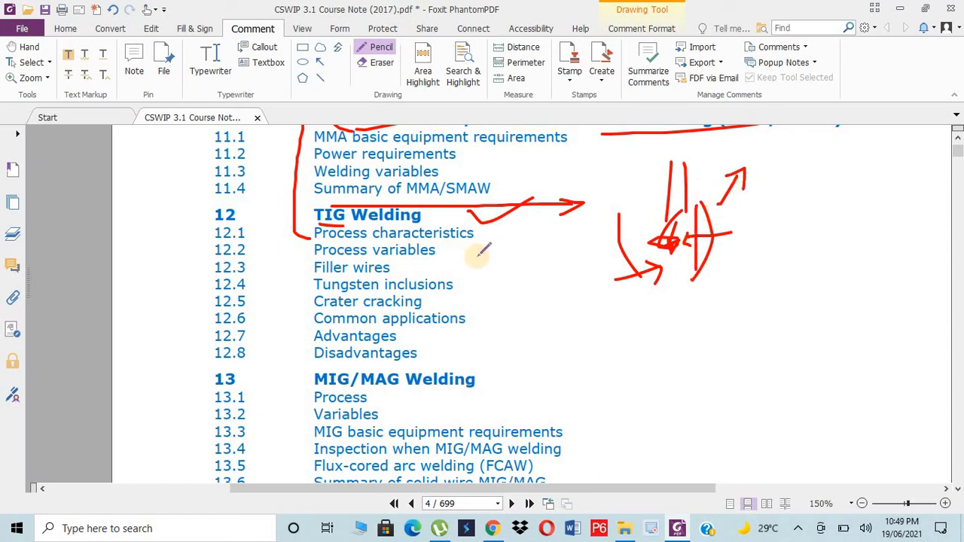
scroll(down, 3)
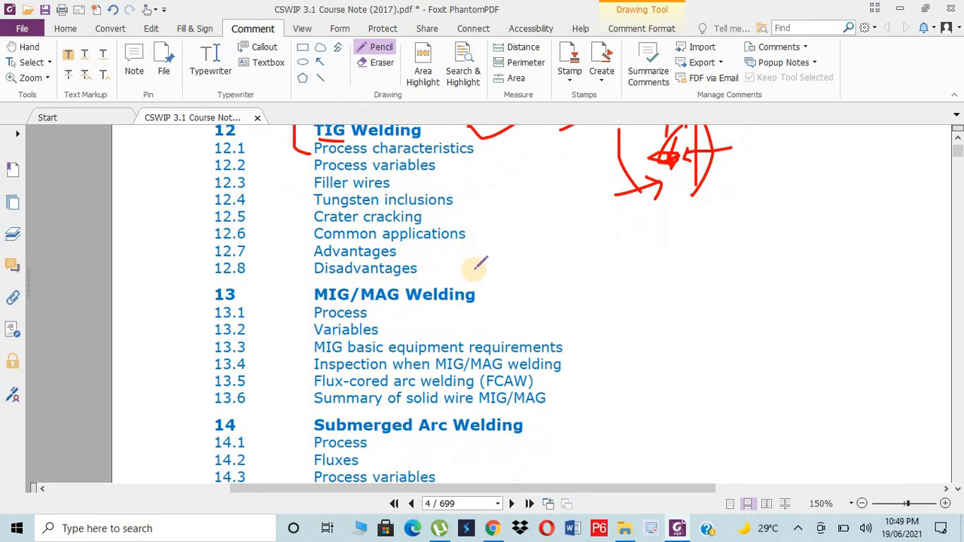
mouse_move(459, 309)
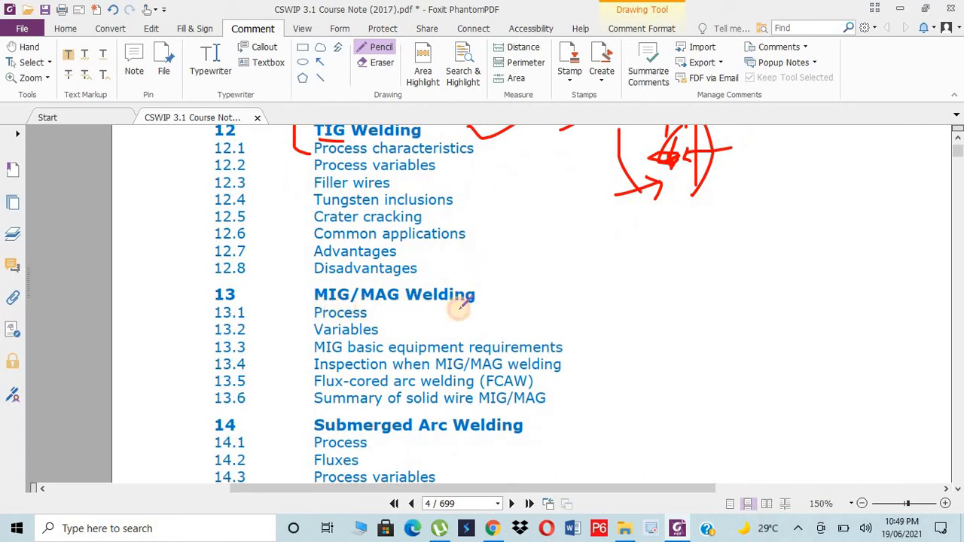
Underline the MIG/MAG Welding heading in red.
drag(475, 294, 316, 310)
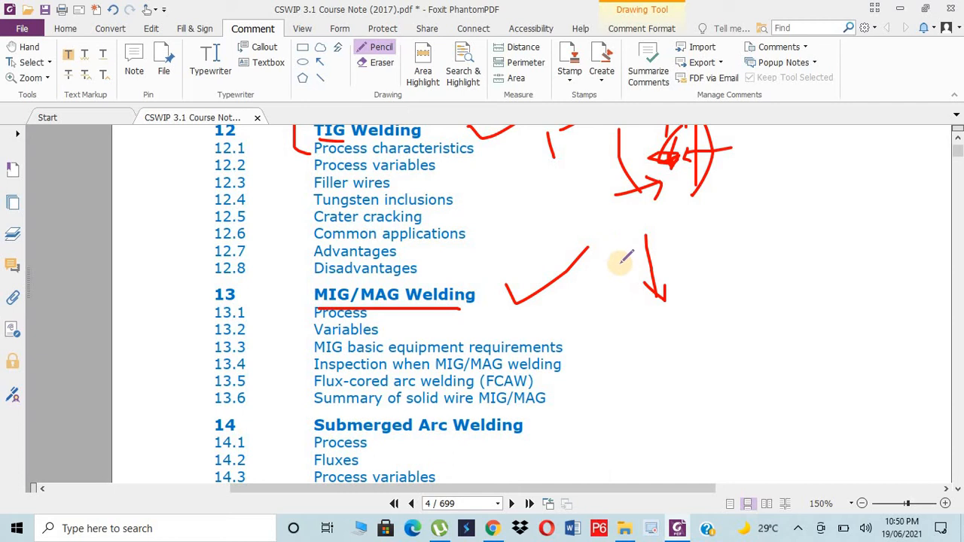
scroll(down, 3)
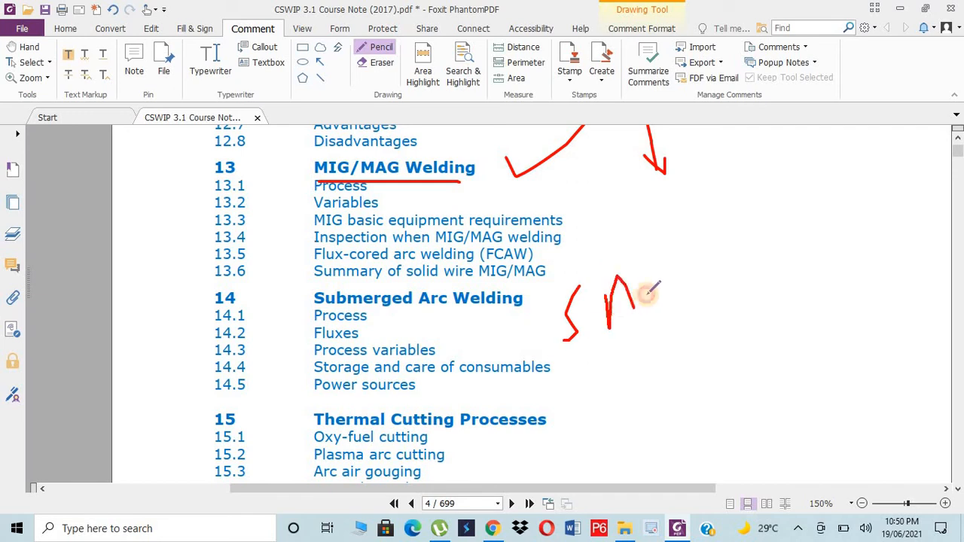
scroll(down, 3)
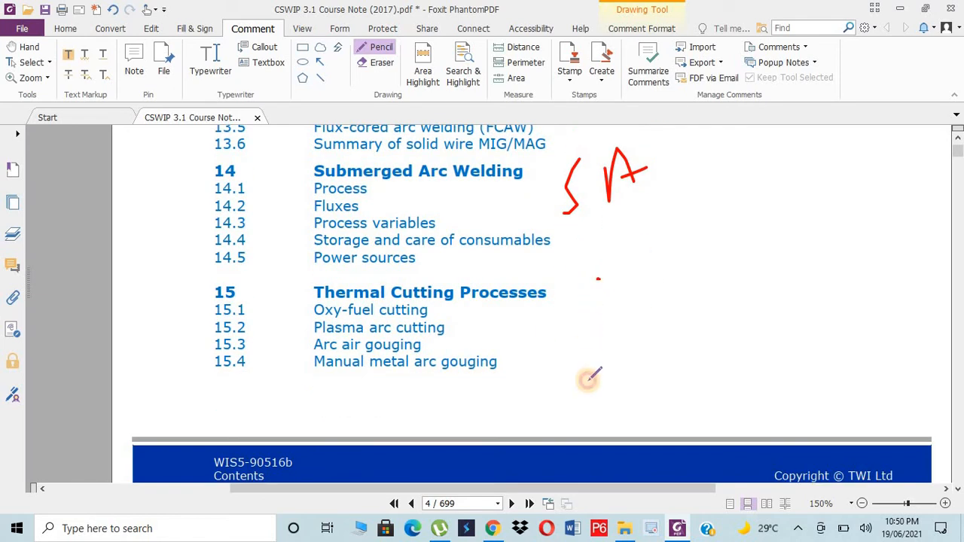
Draw the right bracket with a hash grid inside and a small box above it beside chapter 15.
drag(595, 284, 595, 384)
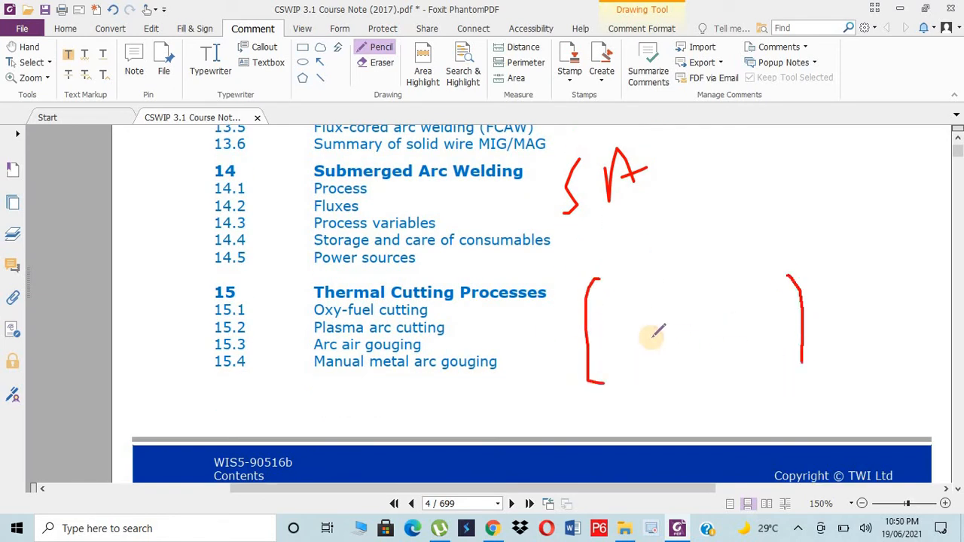
drag(620, 302, 738, 312)
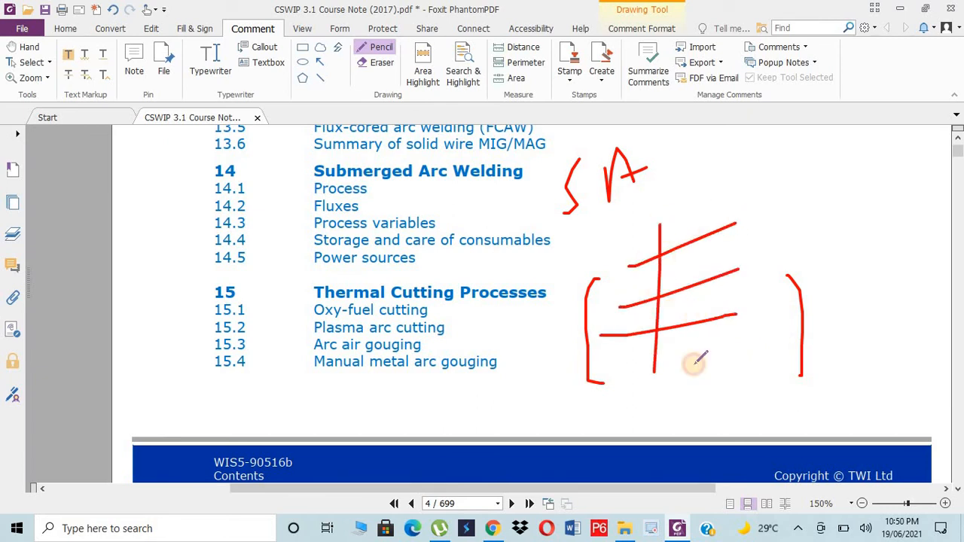
drag(690, 219, 696, 370)
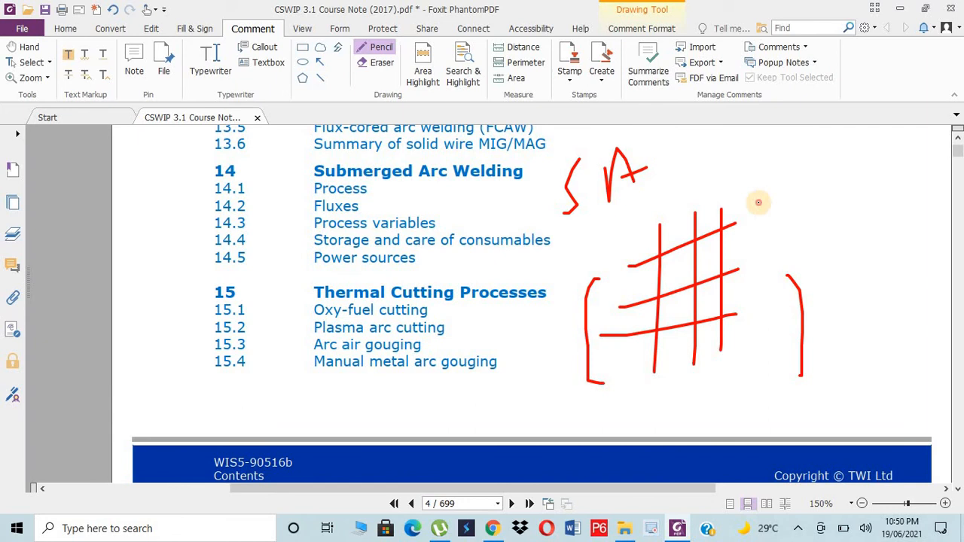
drag(761, 204, 826, 233)
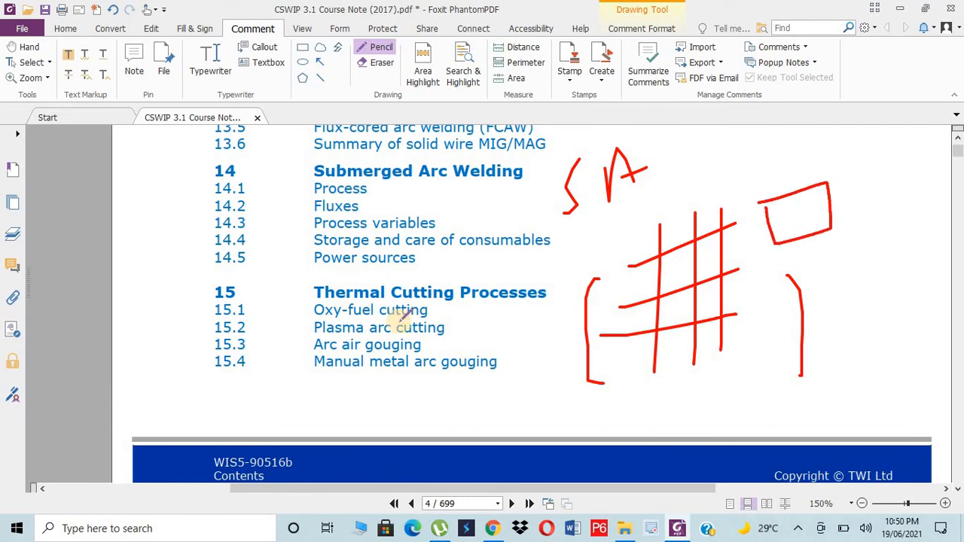
Box the handwritten note beside chapter 16 Welding Consumables and move down to chapter 17.
scroll(down, 3)
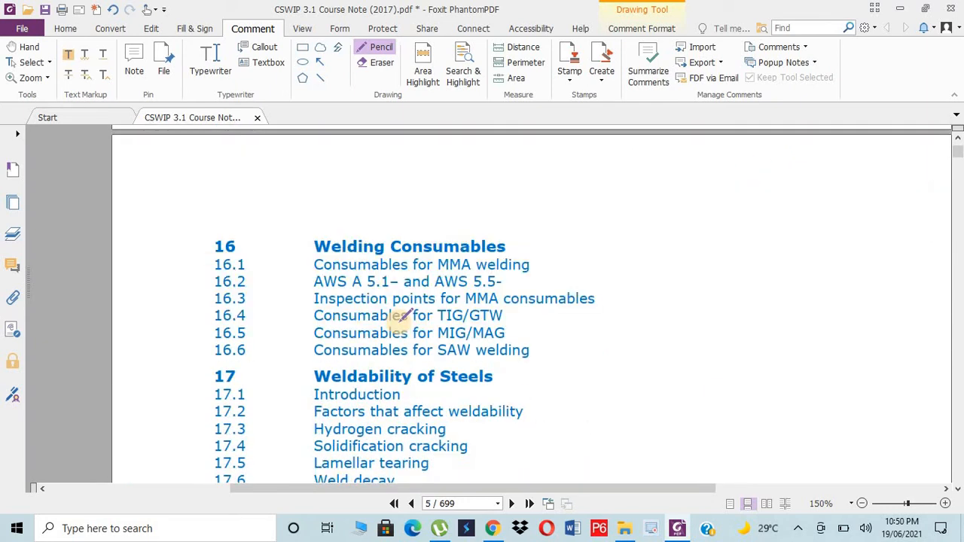
mouse_move(624, 203)
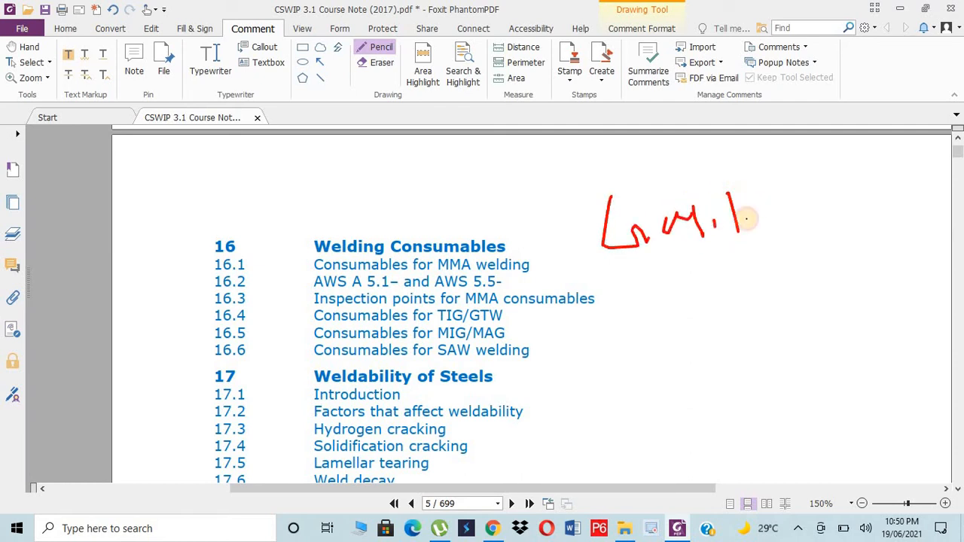
drag(745, 219, 588, 312)
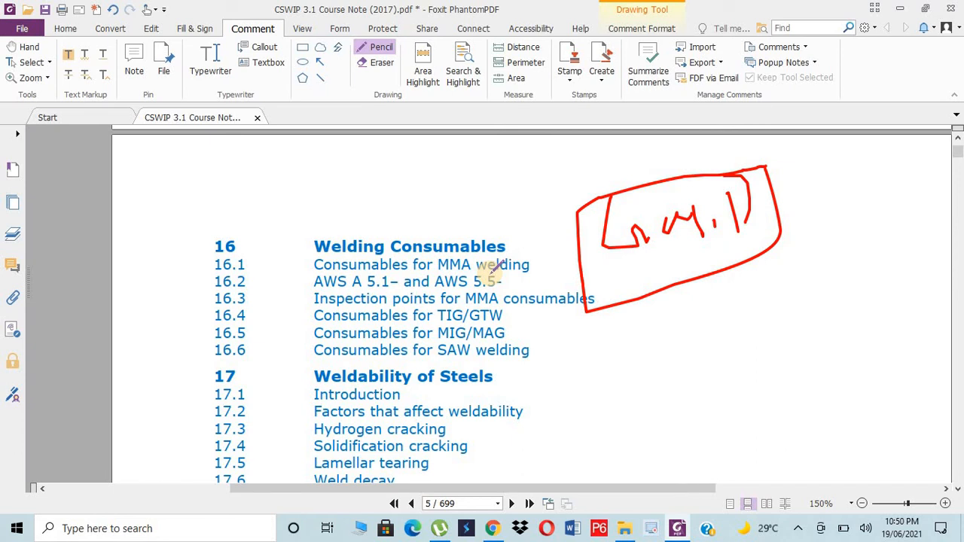
scroll(down, 3)
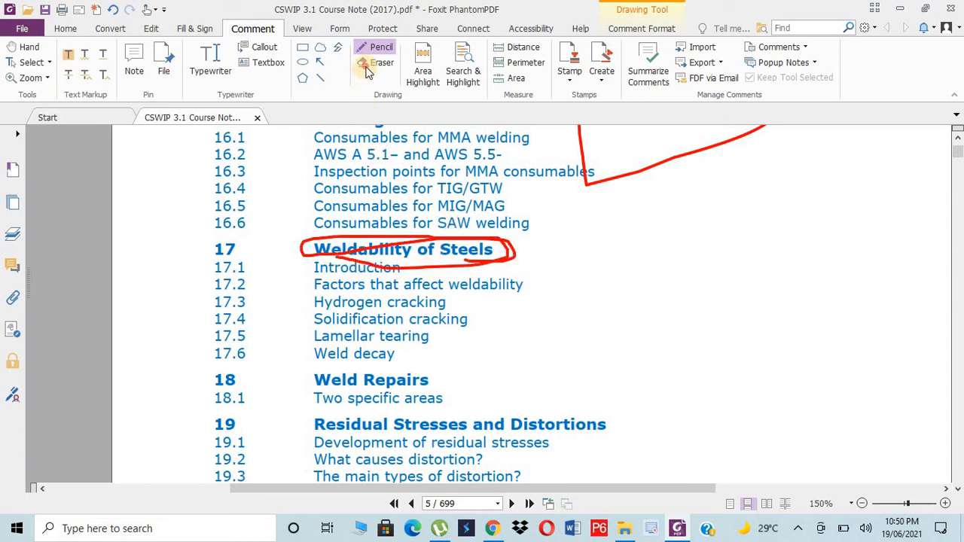
Erase the top of the oval so Weldability of Steels is only underlined.
click(383, 64)
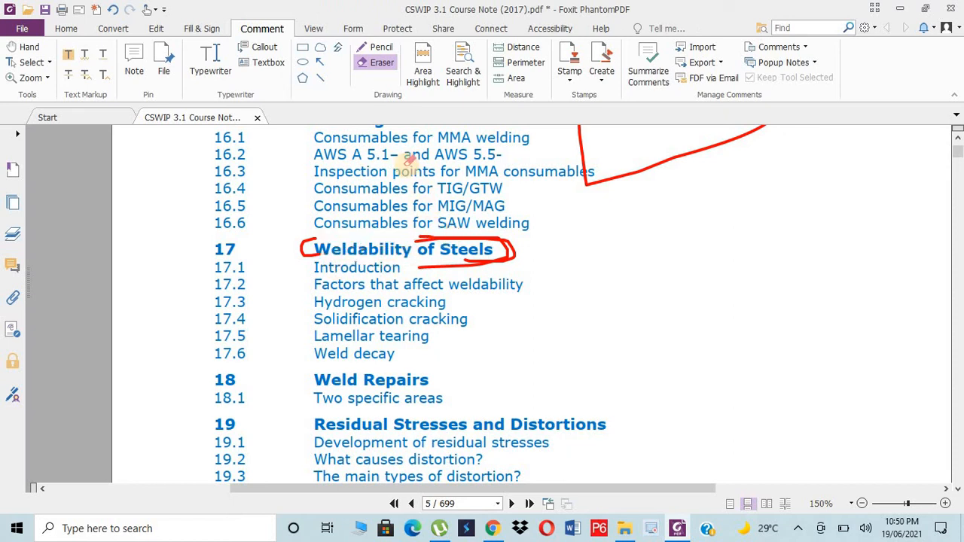
click(382, 47)
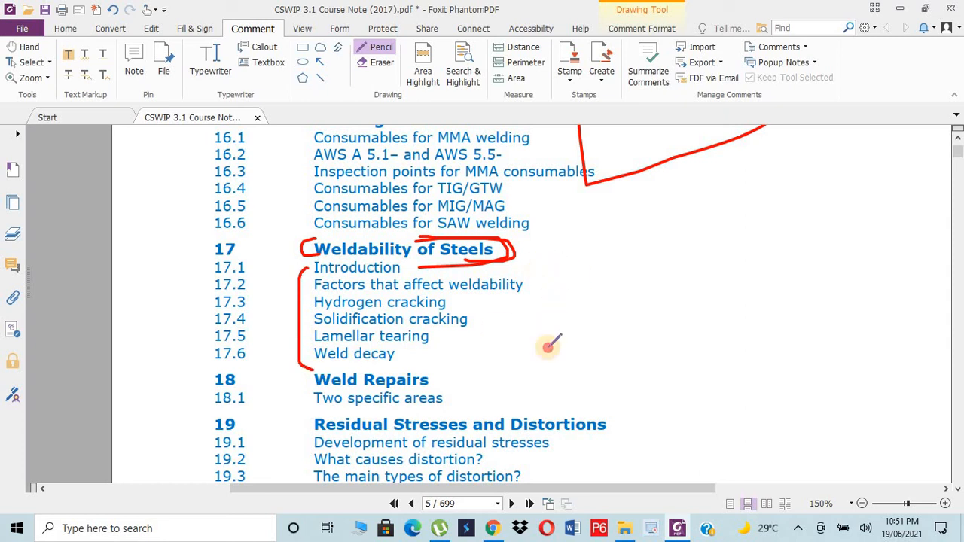
Bracket sections 17.1–17.6 and the chapter 18 Weld Repairs entries in red pencil.
drag(546, 264, 516, 370)
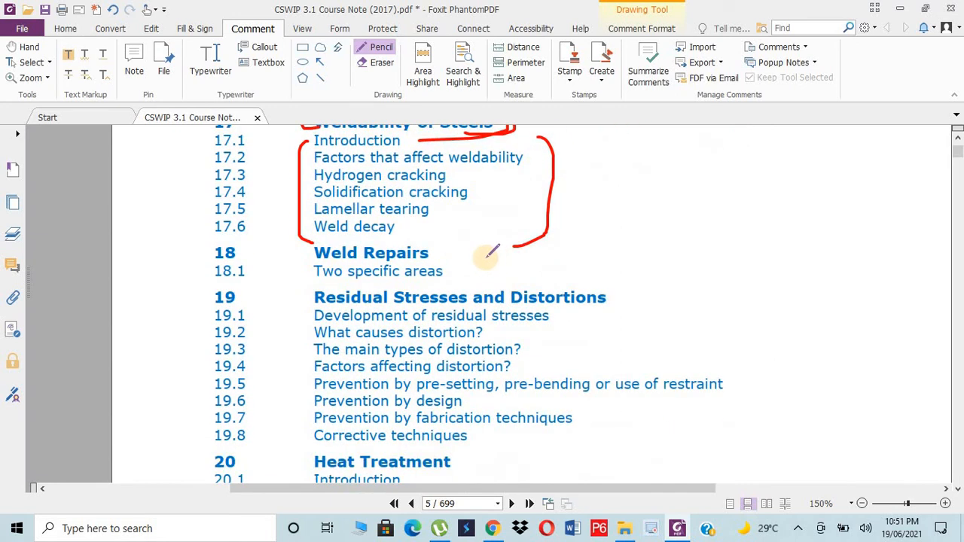
drag(485, 256, 464, 283)
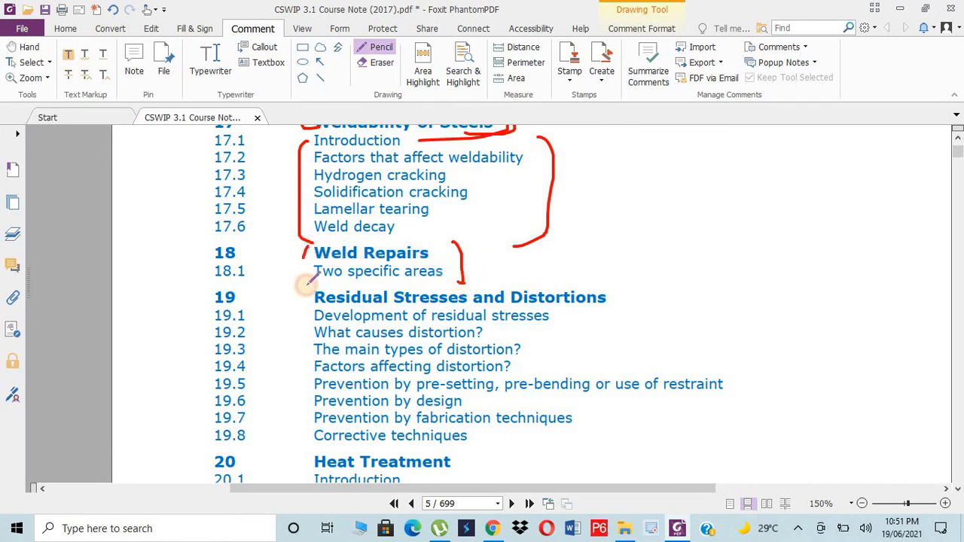
Underline the chapter 19 Residual Stresses and Distortions heading in red pencil.
scroll(down, 3)
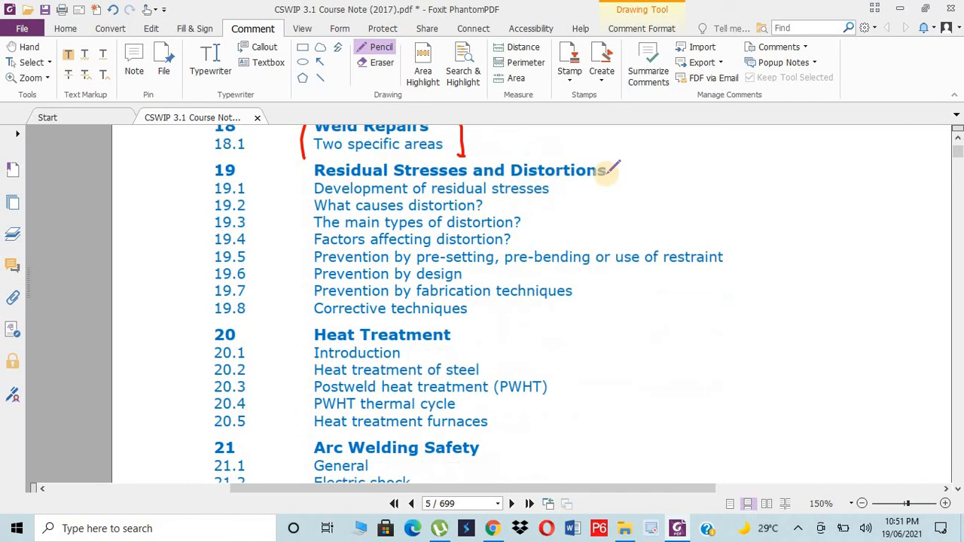
mouse_move(599, 190)
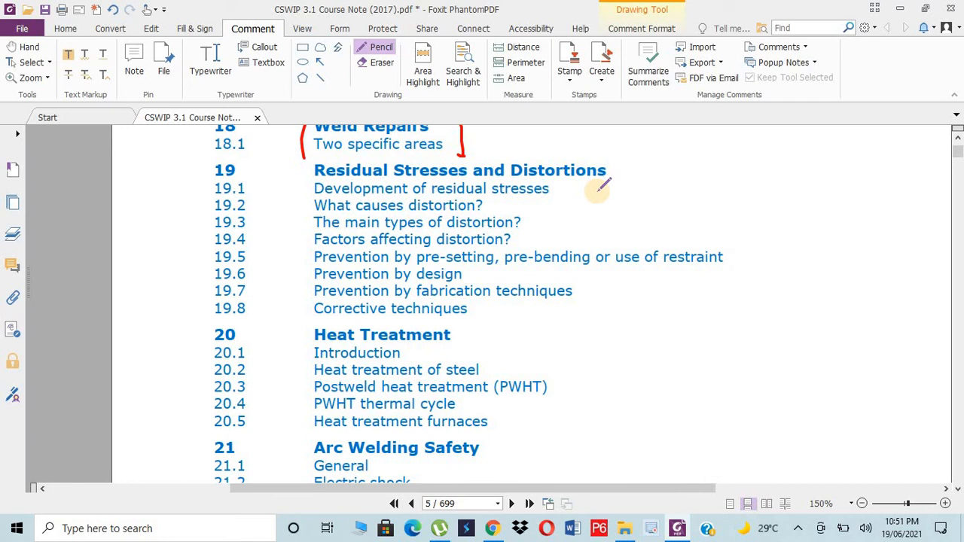
mouse_move(640, 188)
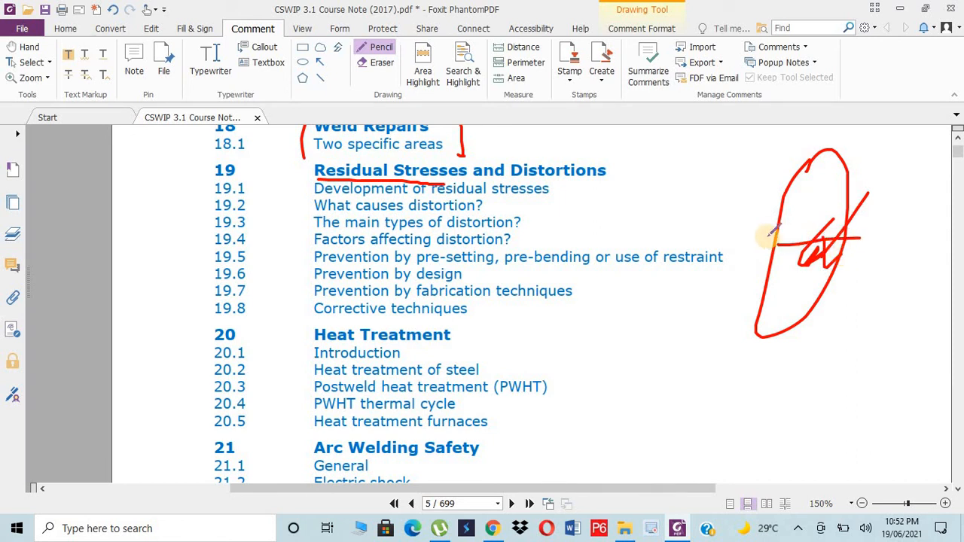
drag(776, 239, 859, 238)
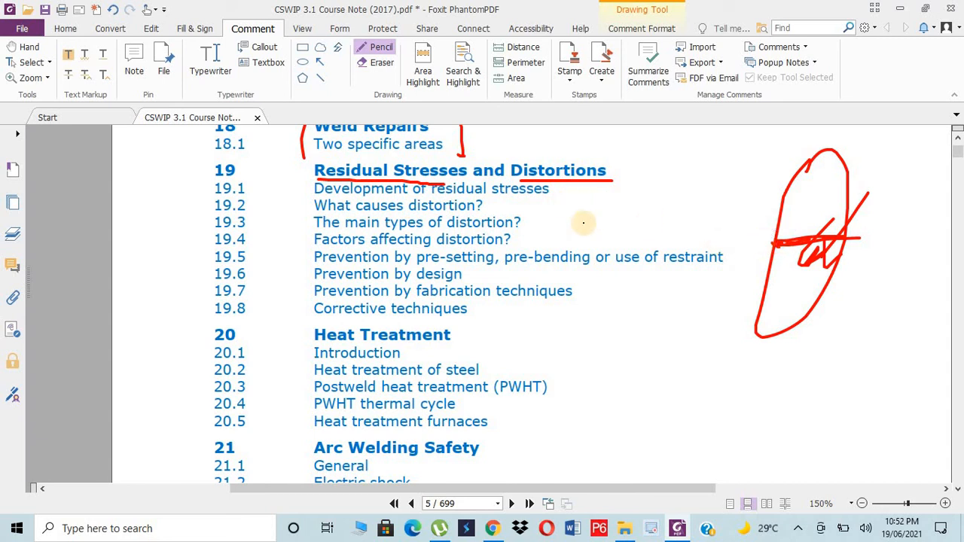
Sketch bracketed lines beside the chapter 20 Heat Treatment section.
scroll(down, 3)
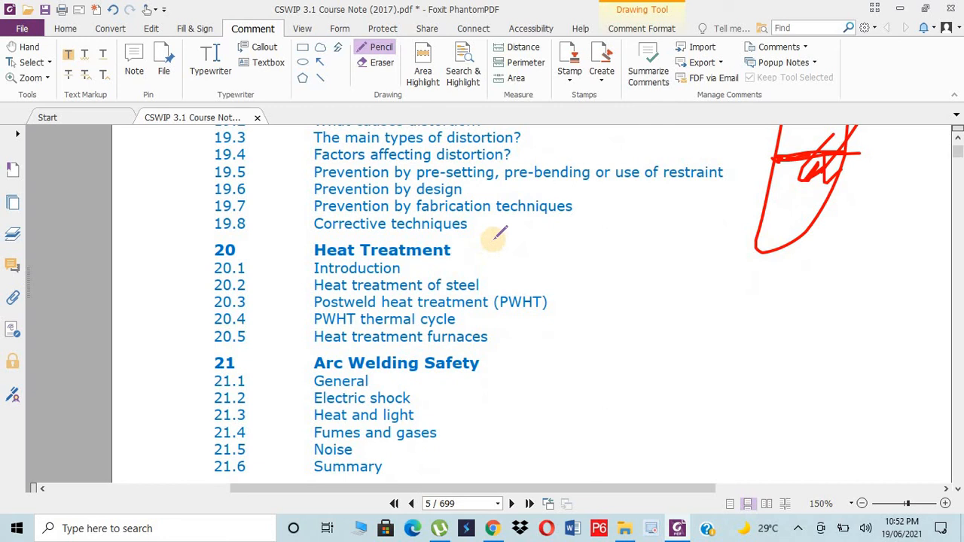
mouse_move(584, 253)
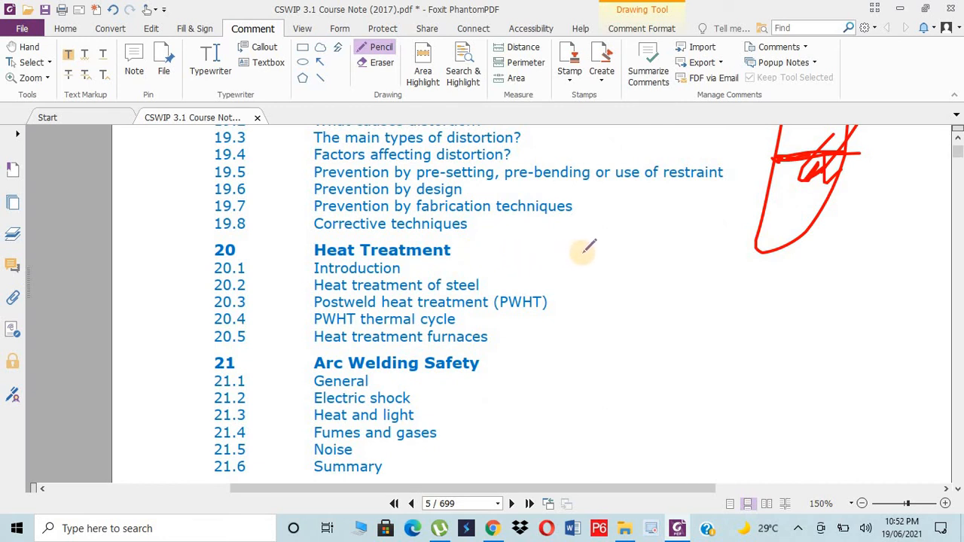
drag(576, 241, 593, 339)
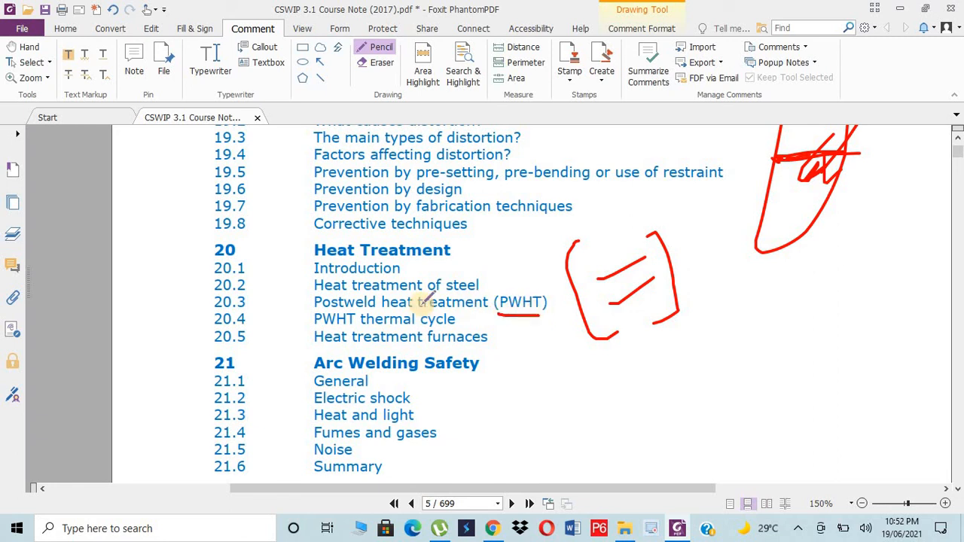
Bracket chapter 21 Arc Welding Safety and close the strokes into a box around it.
scroll(down, 3)
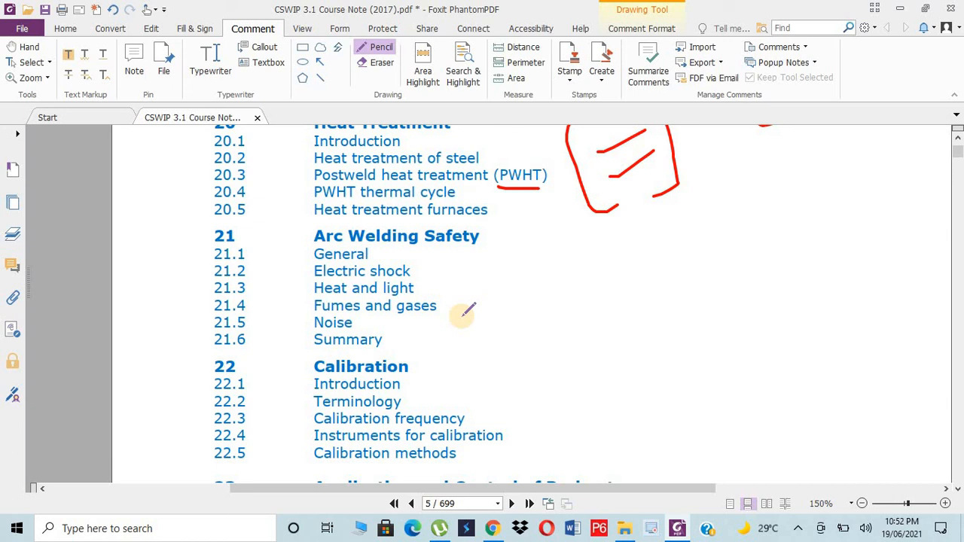
mouse_move(497, 229)
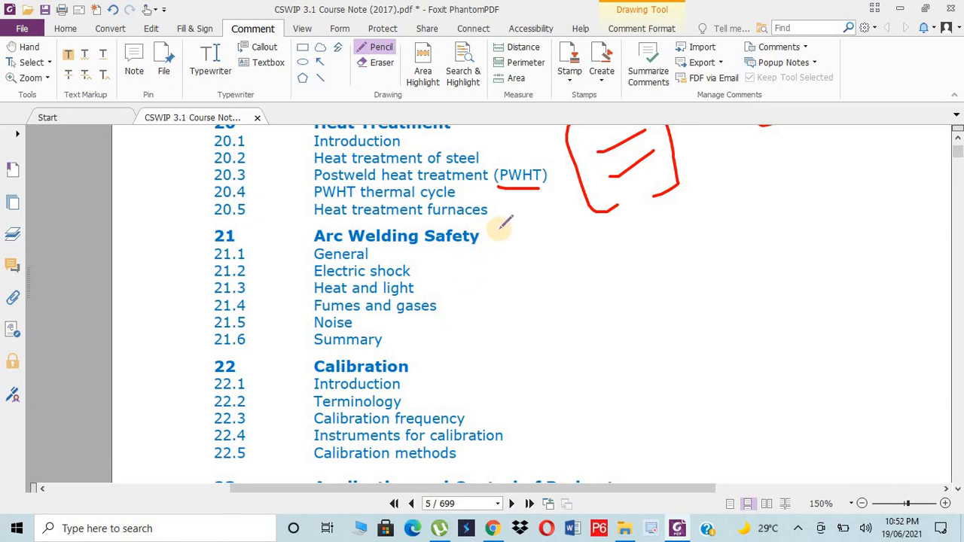
drag(497, 226, 497, 354)
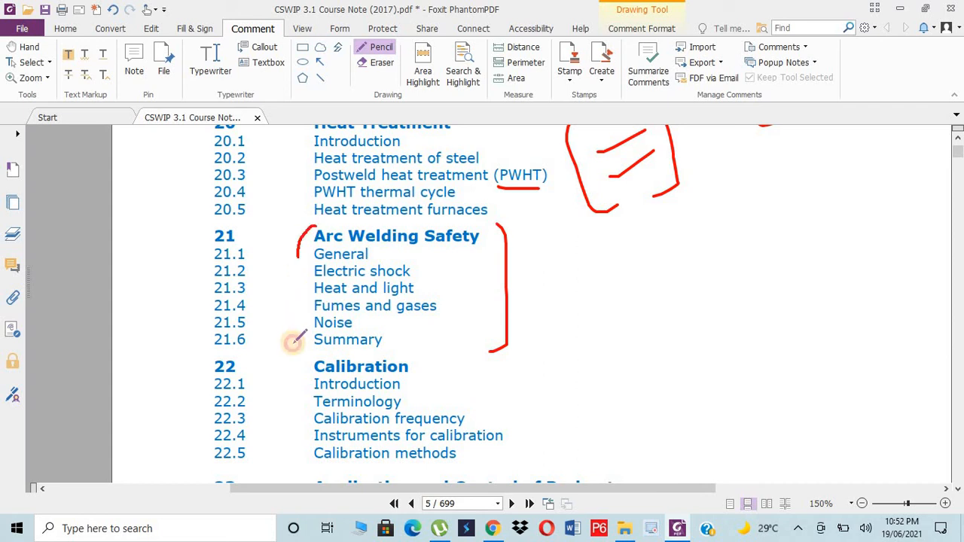
drag(299, 343, 489, 226)
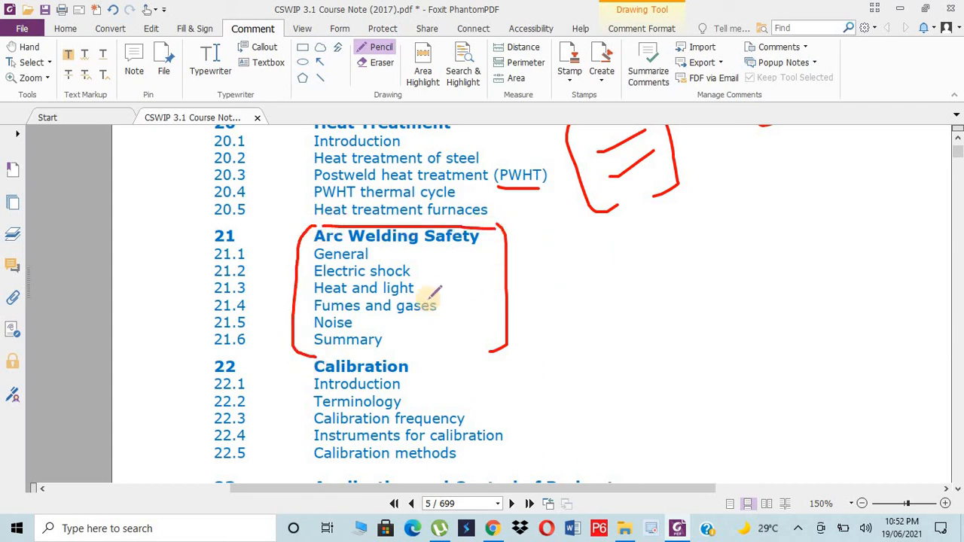
Draw a red bracket along chapter 22 Calibration.
scroll(down, 3)
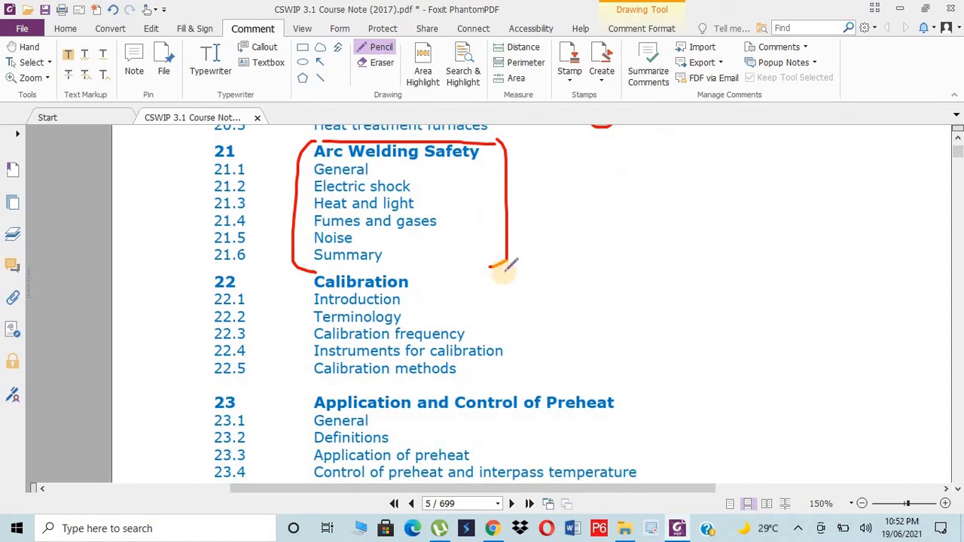
drag(494, 271, 511, 361)
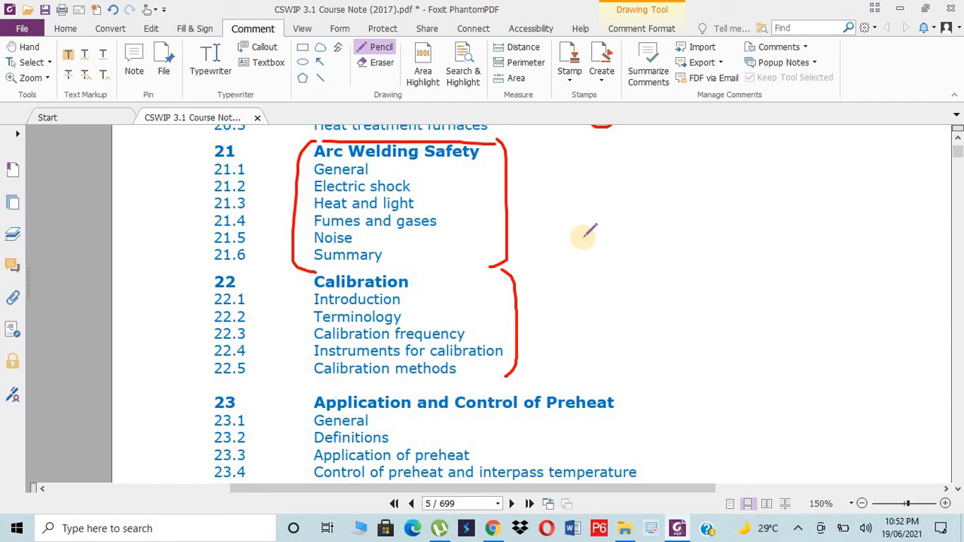
Handwrite an abbreviation beside chapters 21–22, box it, and add another mark to the right.
drag(580, 238, 644, 241)
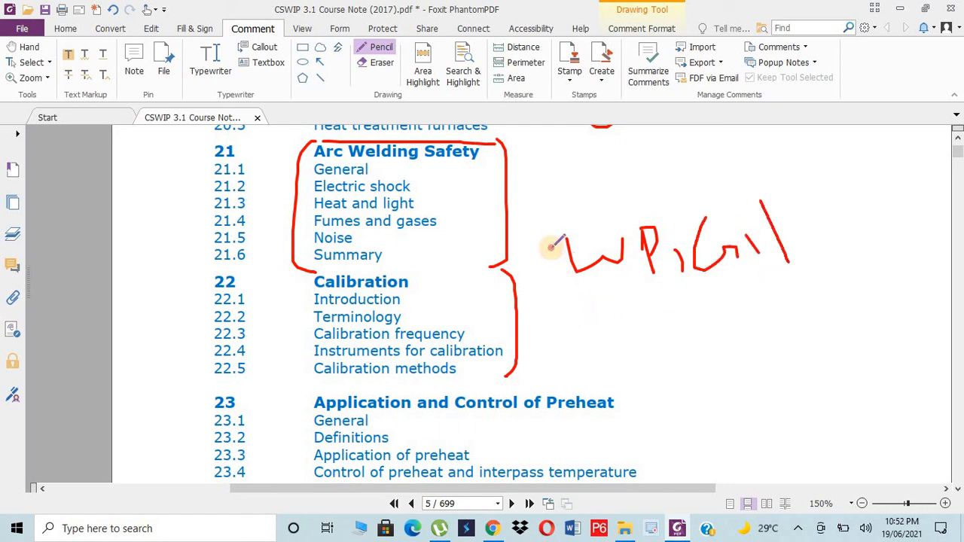
drag(549, 249, 761, 204)
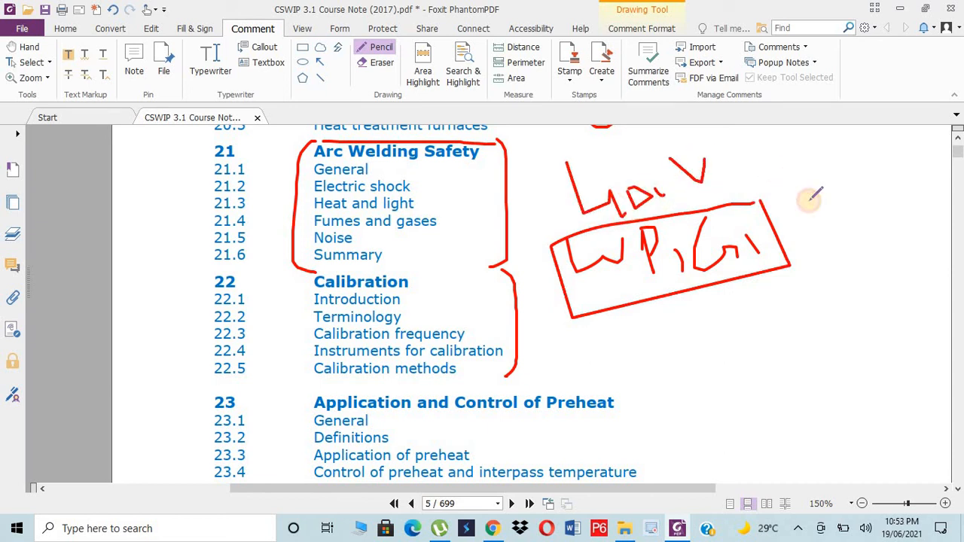
drag(791, 203, 889, 165)
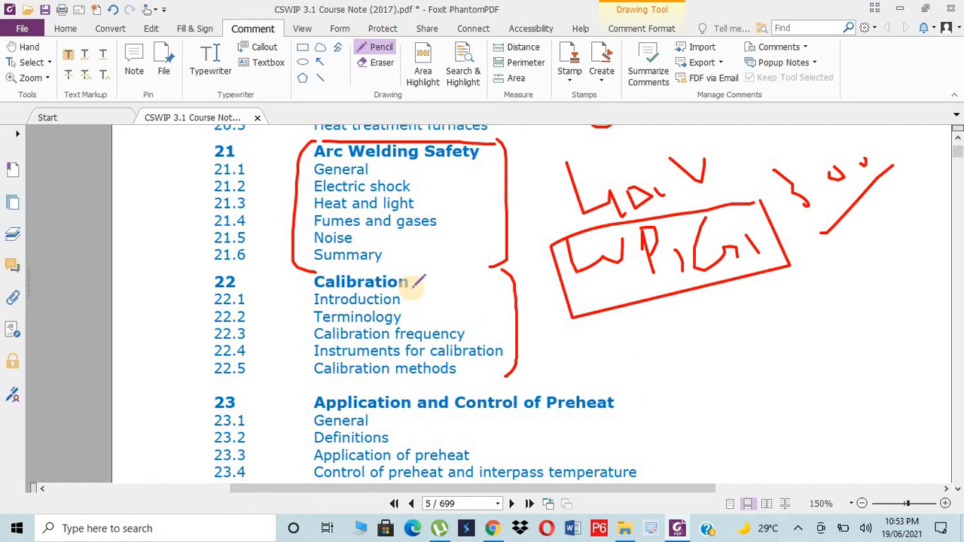
Underline the chapter 23 Application and Control of Preheat heading.
scroll(down, 3)
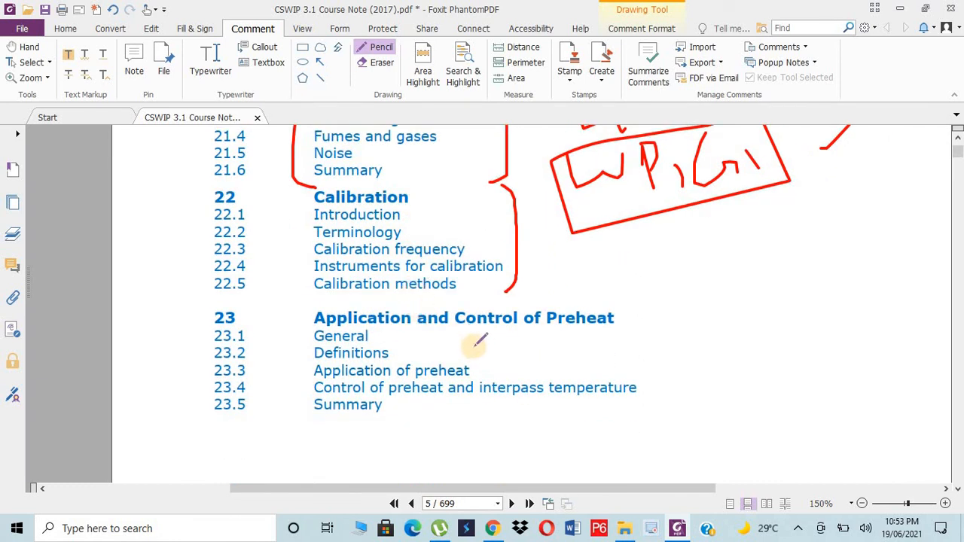
drag(473, 343, 642, 324)
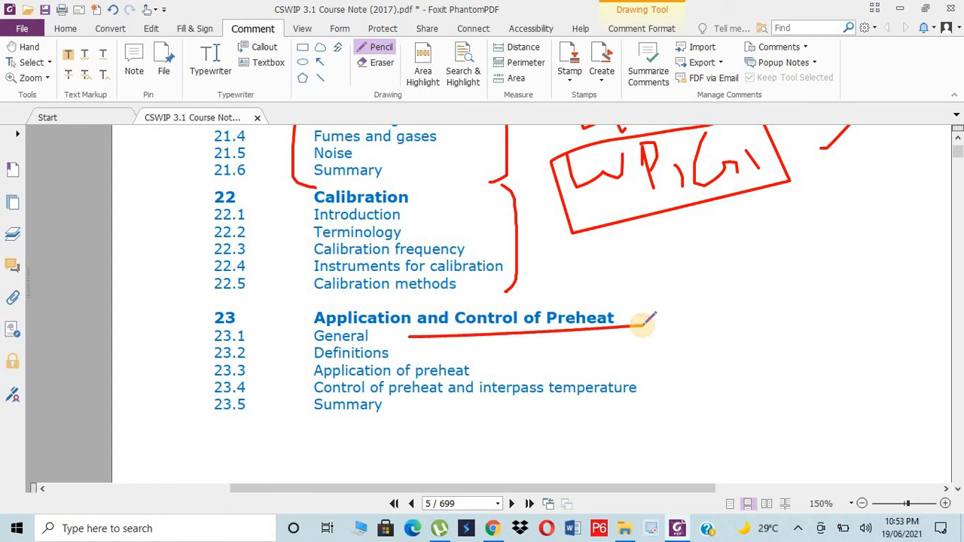
Draw a red line enclosing the chapter 24 appendix list on page 6.
scroll(down, 3)
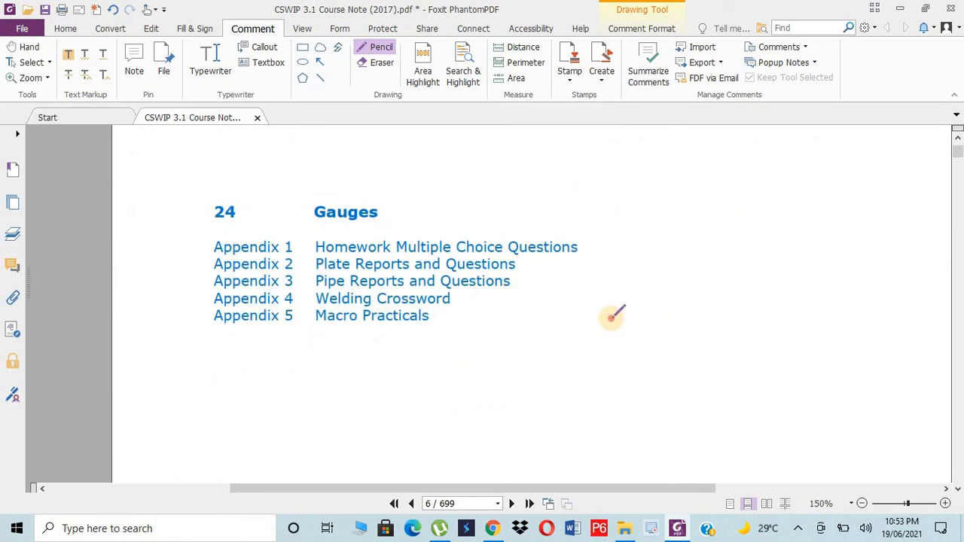
drag(595, 193, 610, 324)
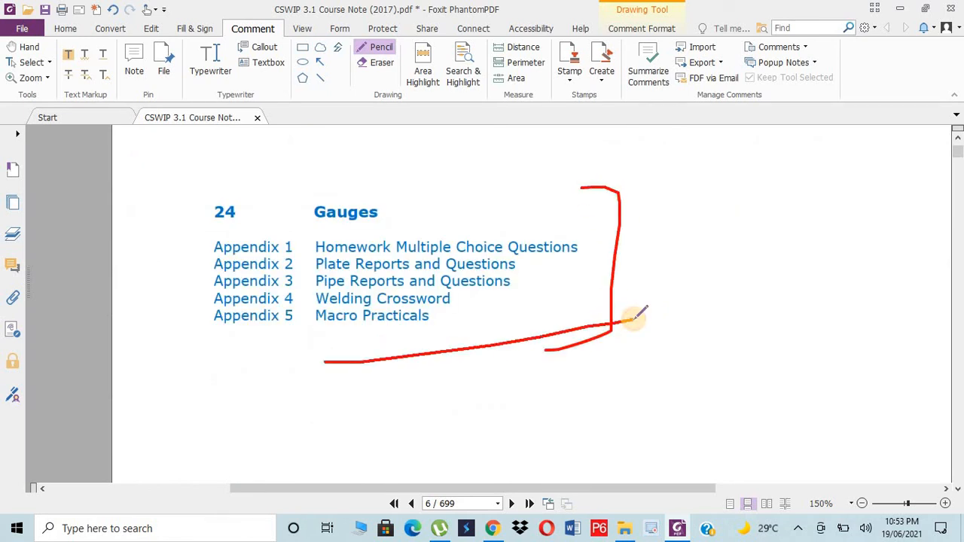